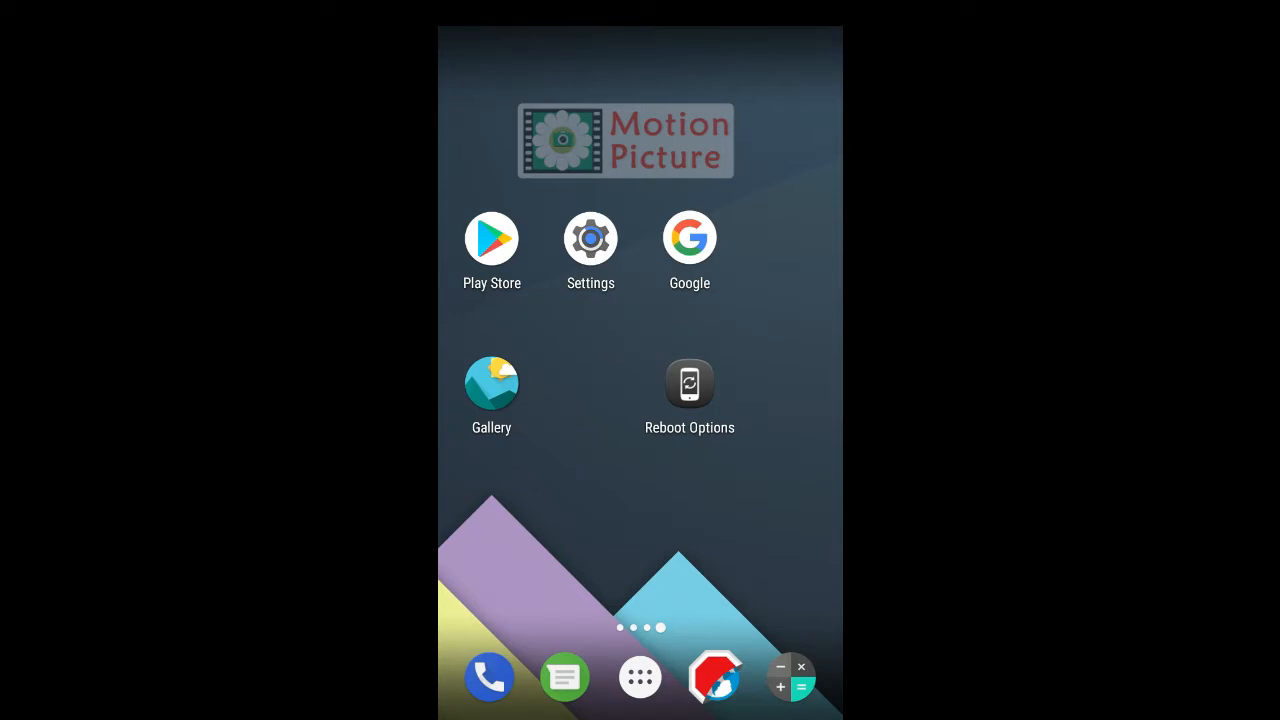
Step: Open Settings and scroll to the System section listing Developer options and About phone
click(590, 238)
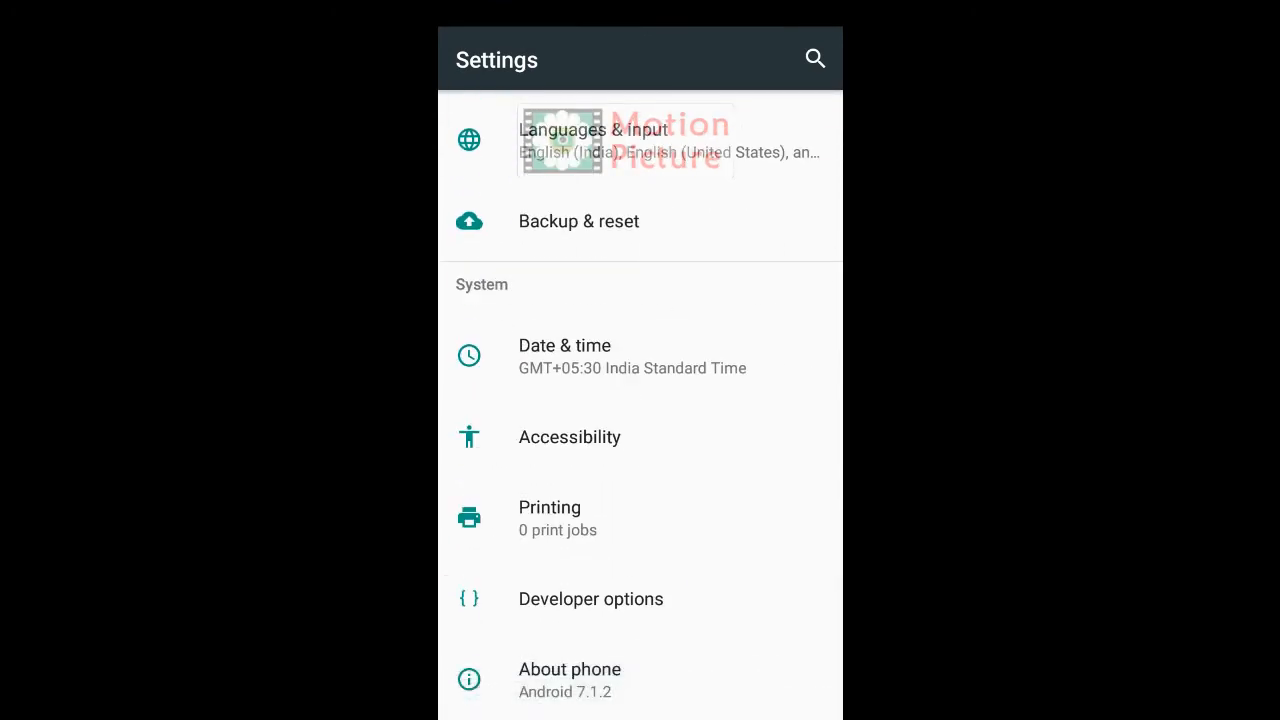
scroll(down, 3)
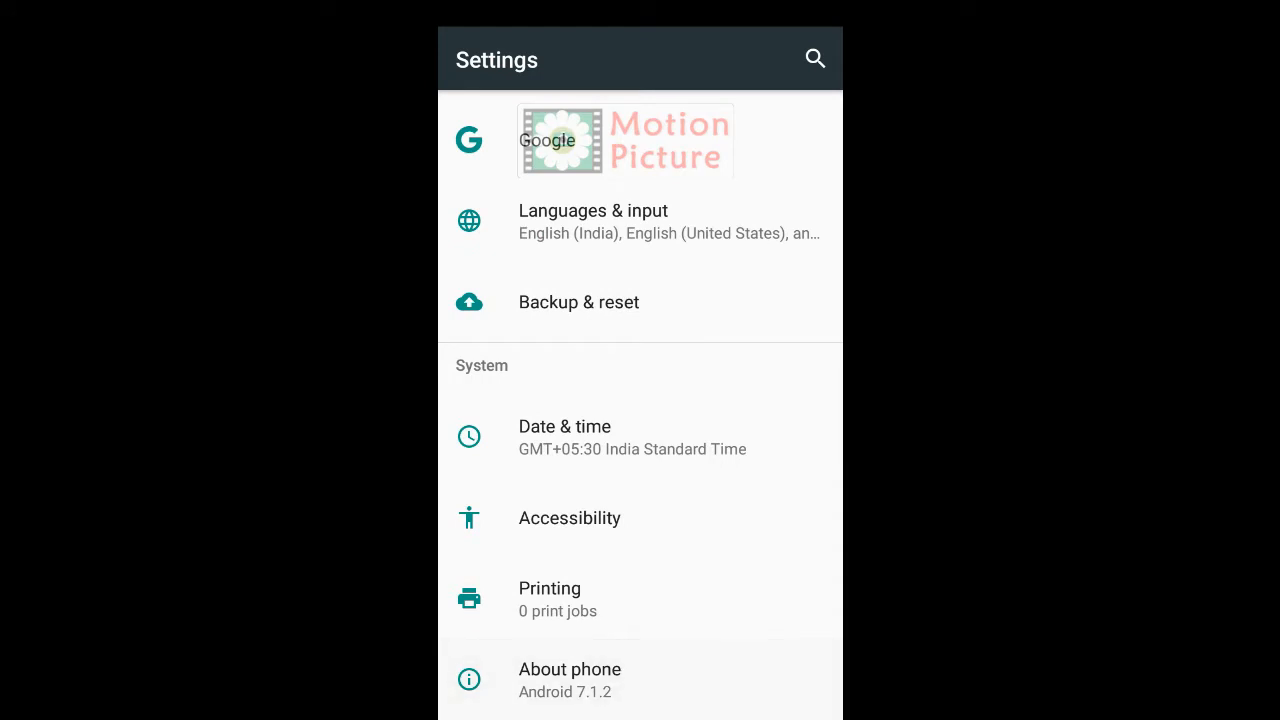
click(568, 668)
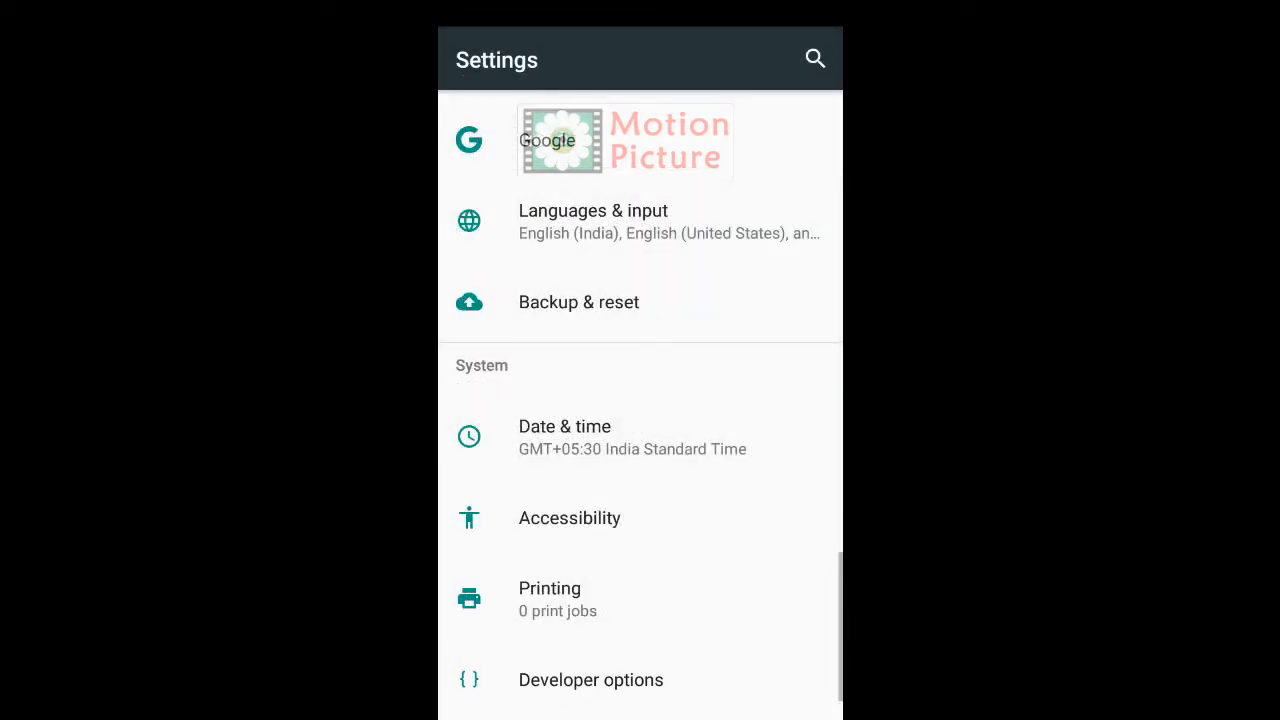
scroll(down, 3)
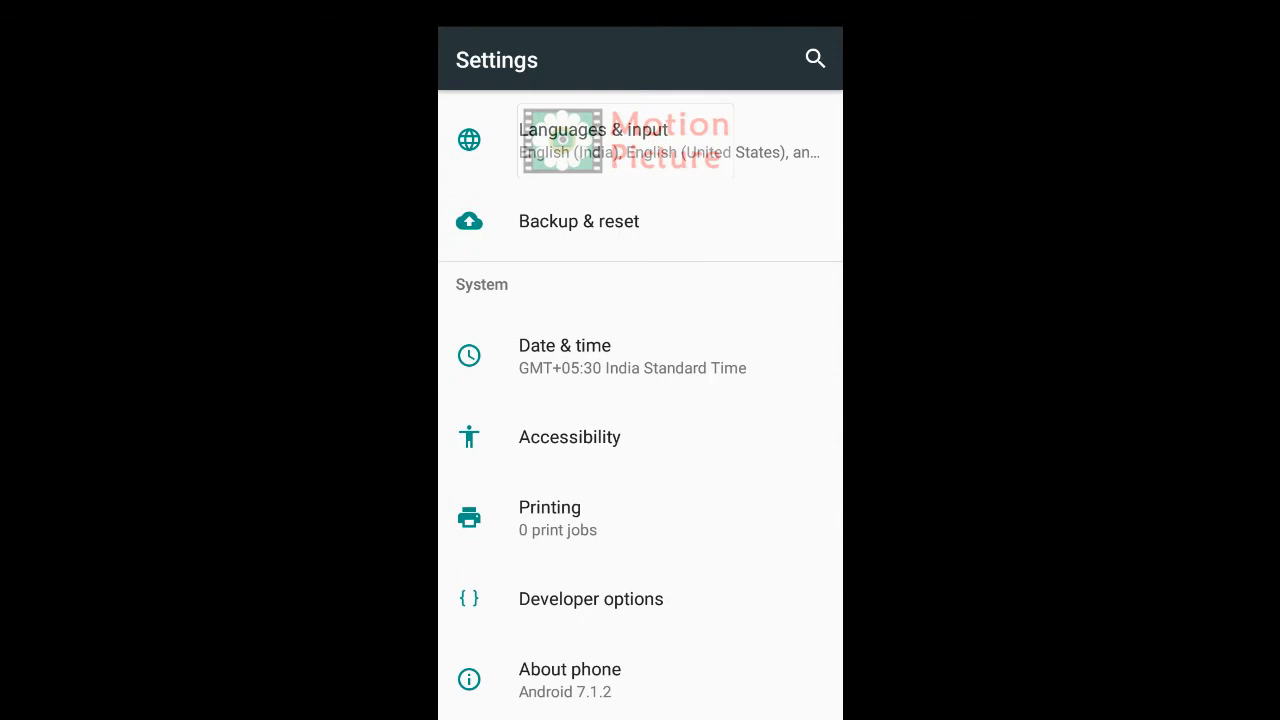
Step: Enter Developer options and scroll down to the Simulate colour space setting
click(592, 600)
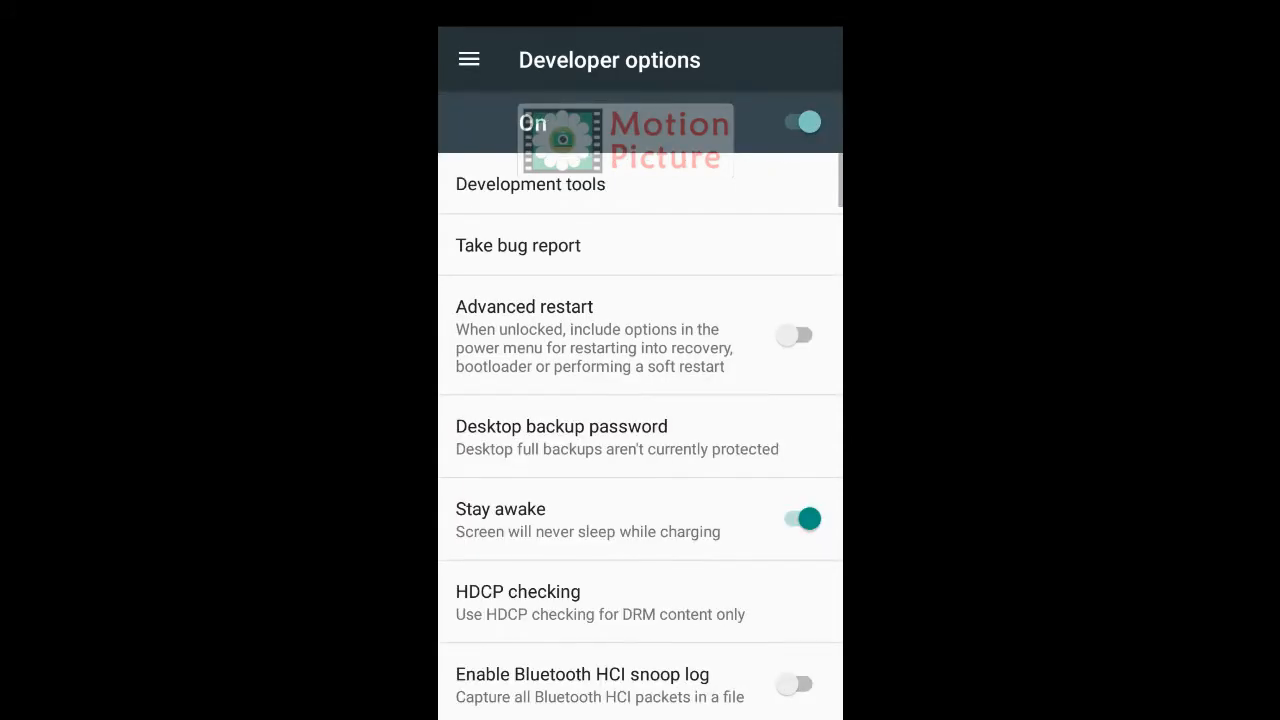
scroll(down, 3)
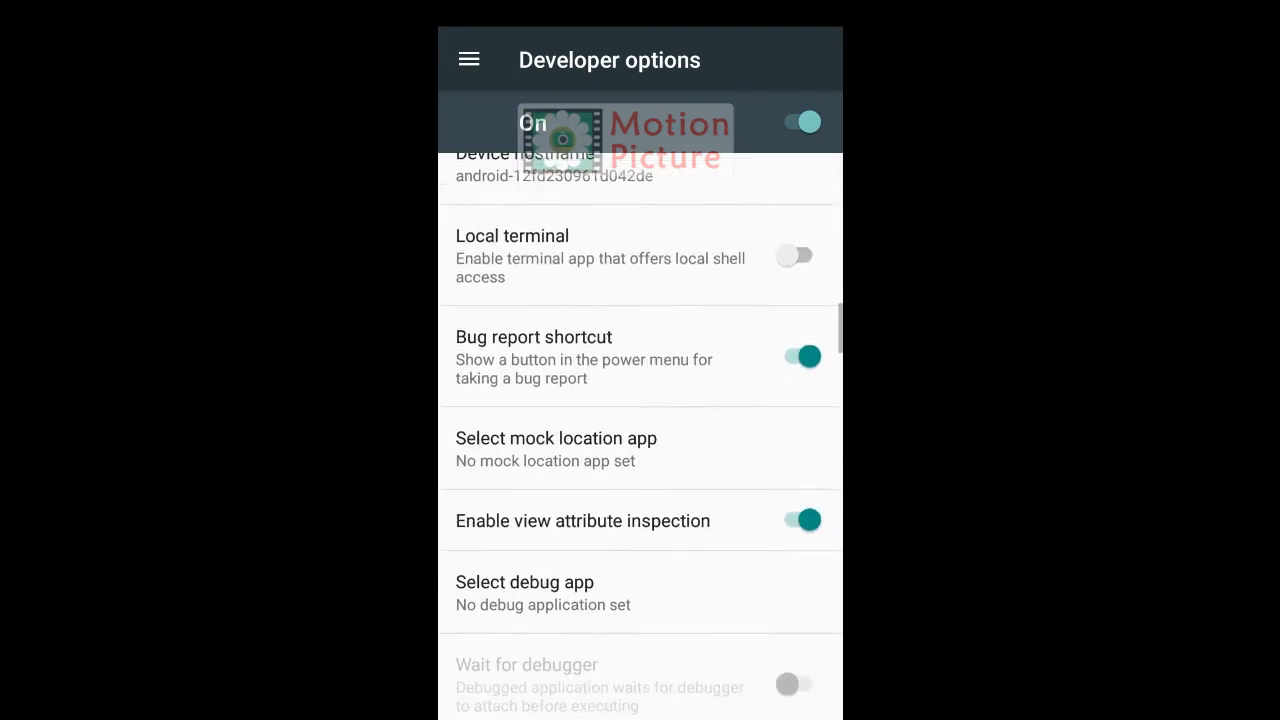
scroll(down, 3)
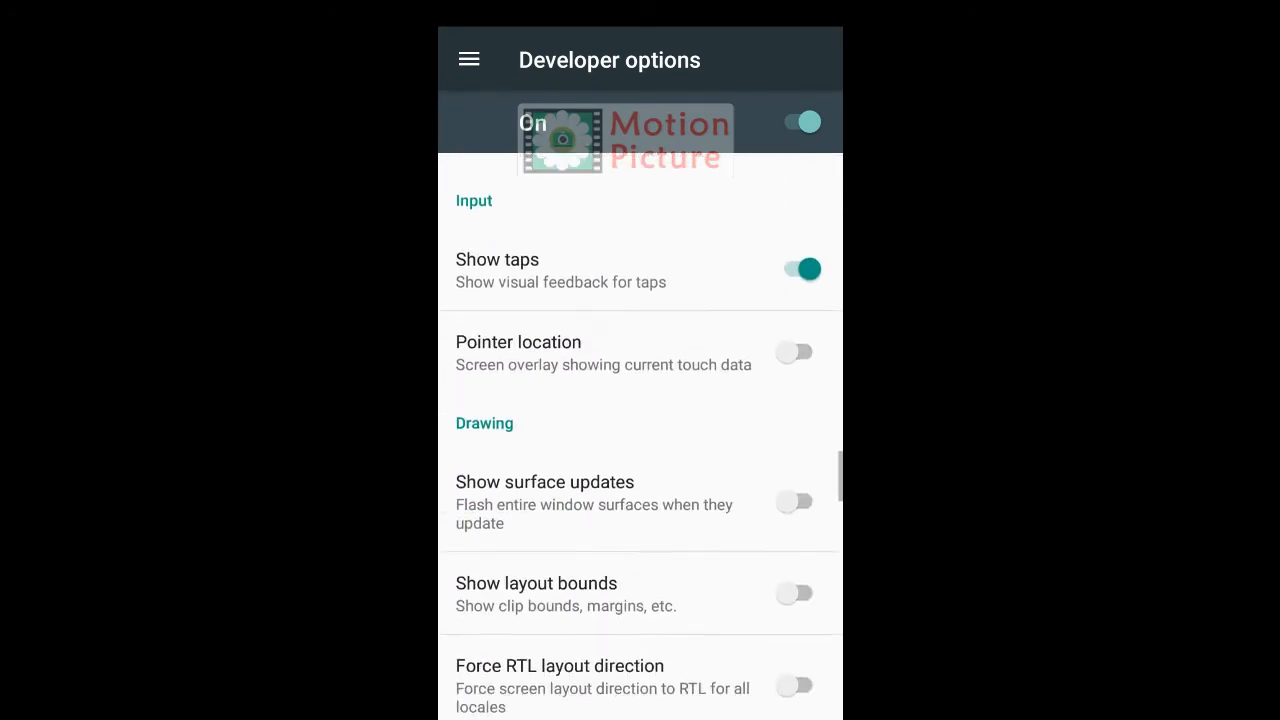
scroll(down, 3)
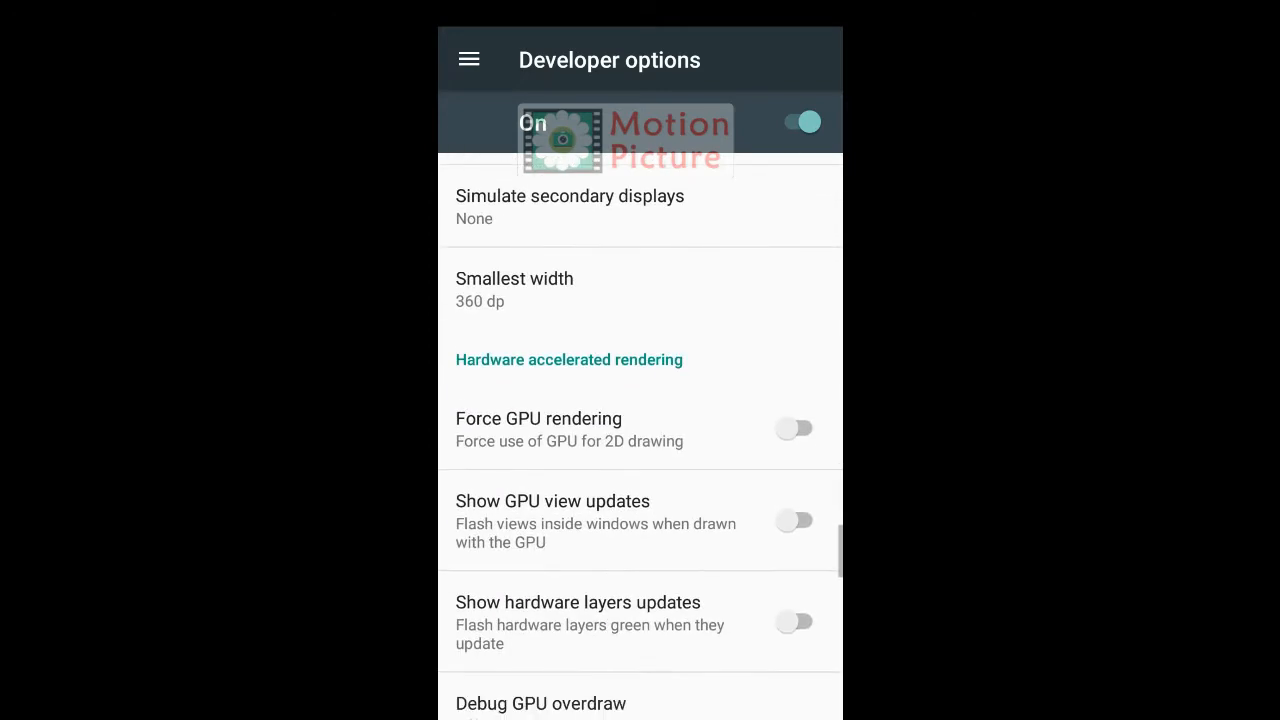
scroll(down, 3)
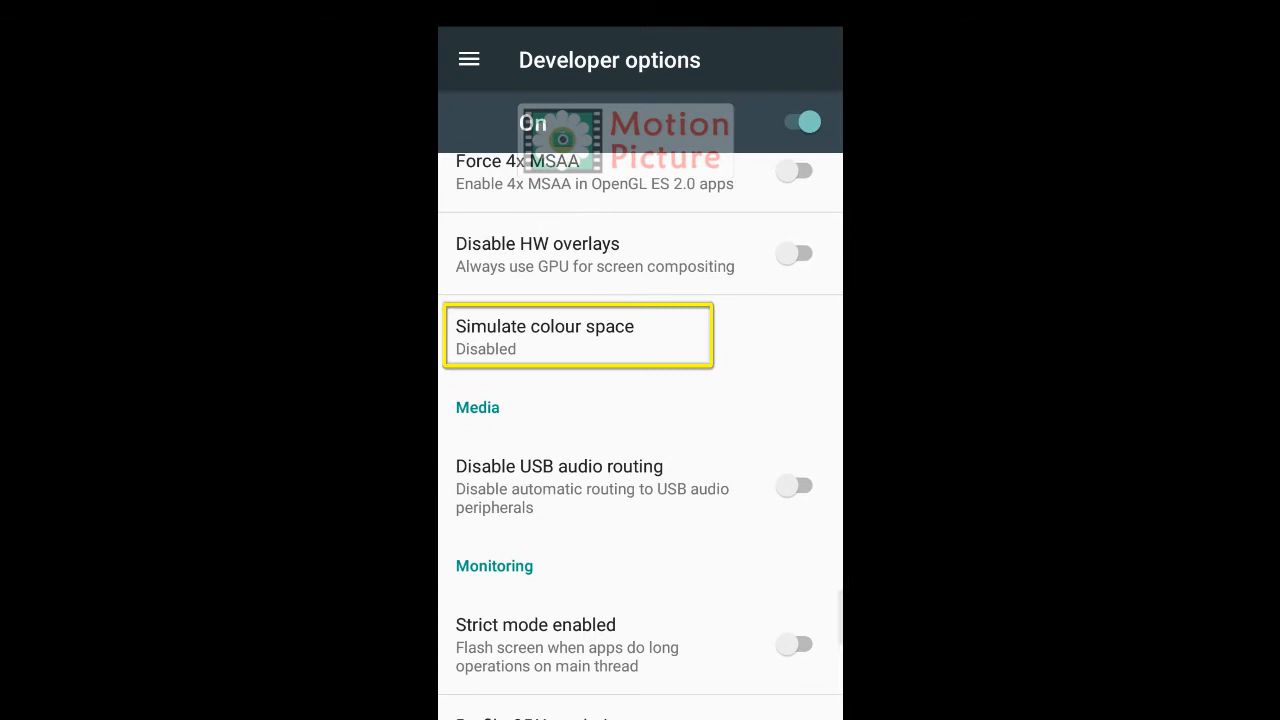
Step: Set Simulate colour space to Monochromacy so the display turns greyscale
click(578, 336)
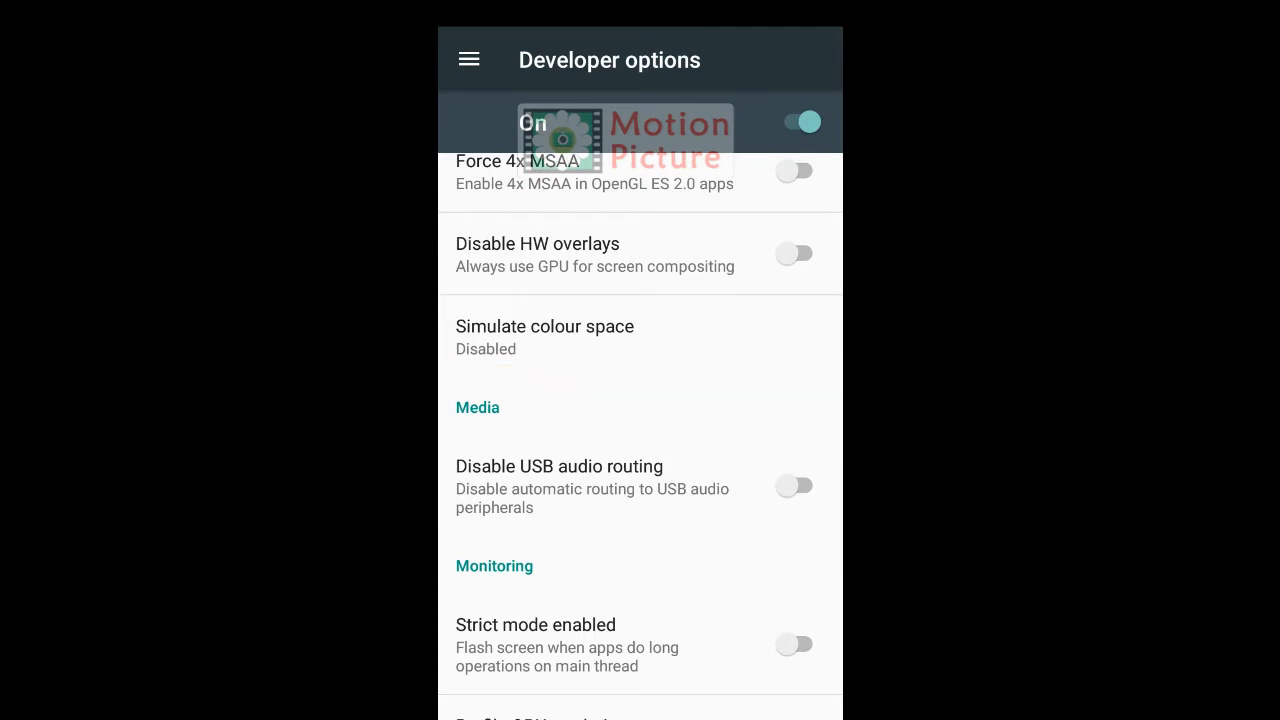
click(544, 336)
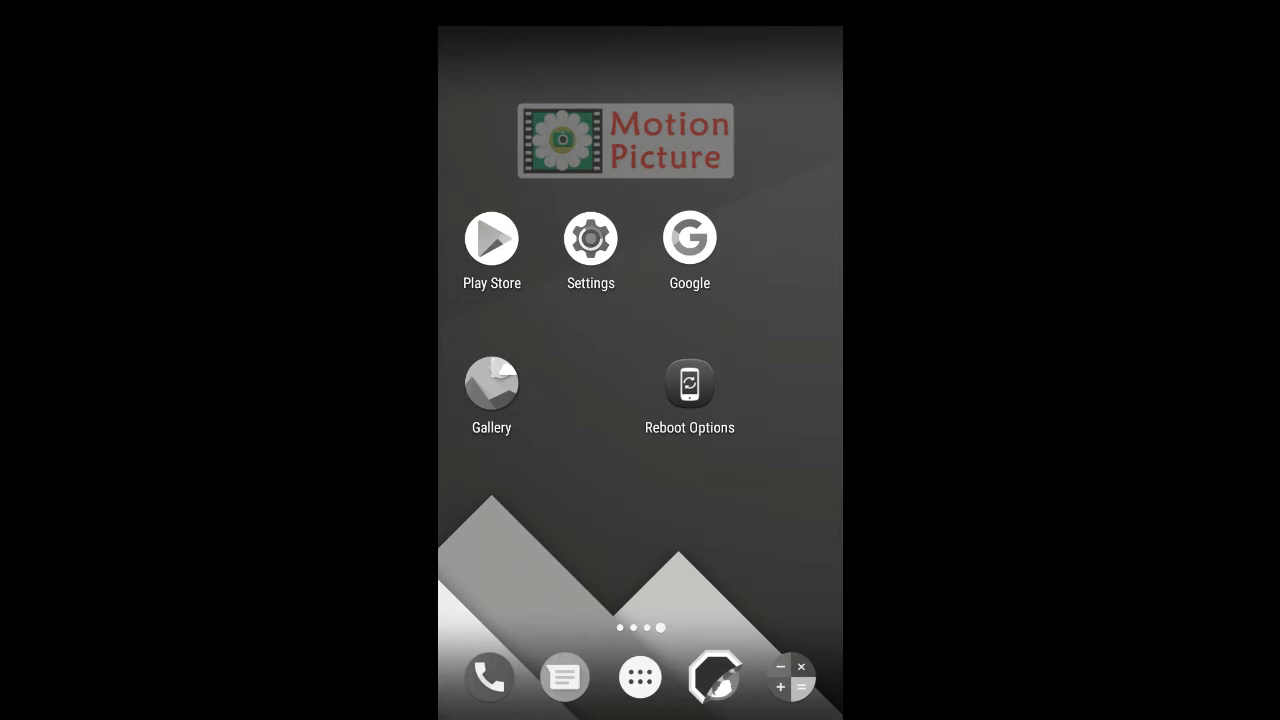
Step: Browse the app drawer to see the app list rendered in greyscale
click(640, 676)
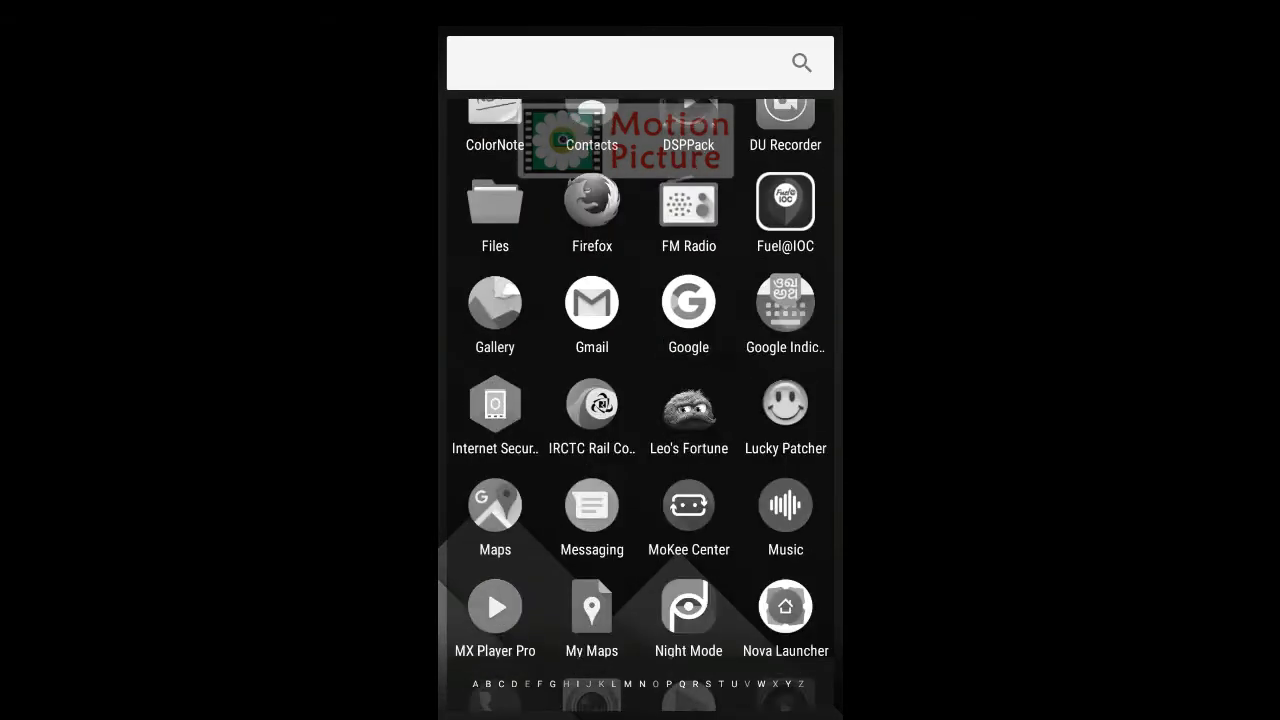
scroll(down, 3)
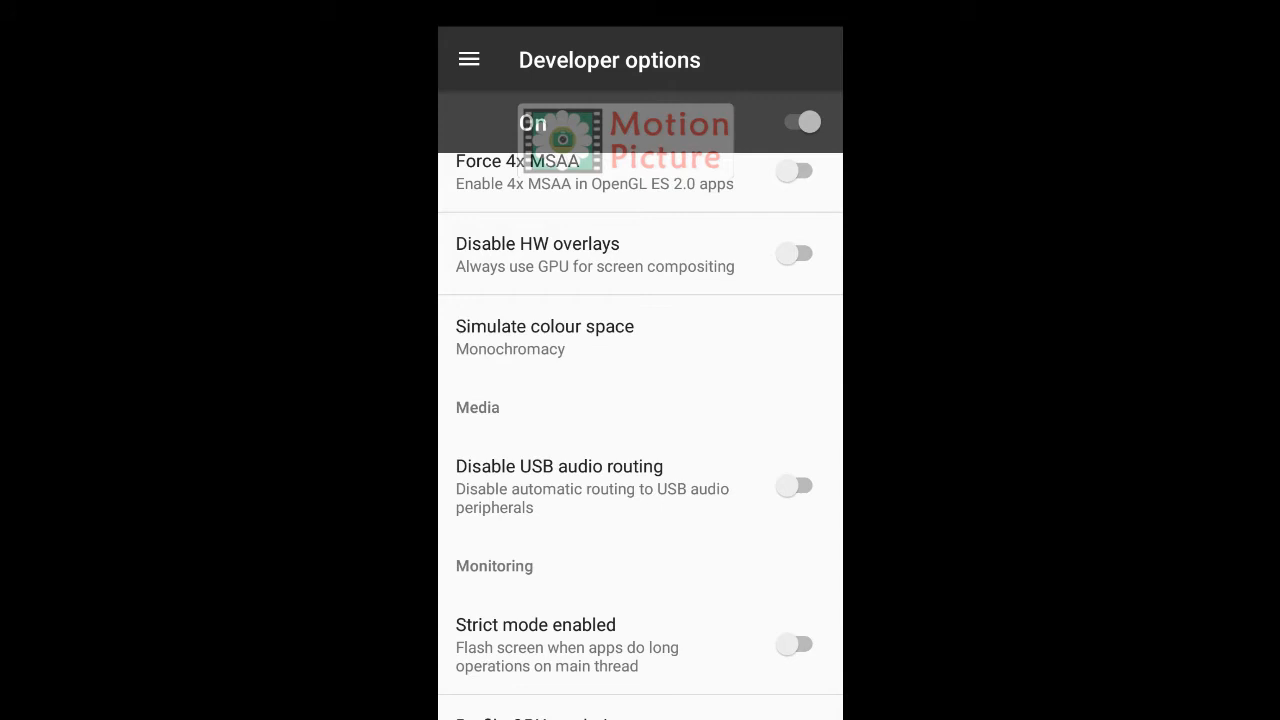
Step: Switch Simulate colour space to Deuteranomaly (red-green) and view the tinted home screen
click(544, 336)
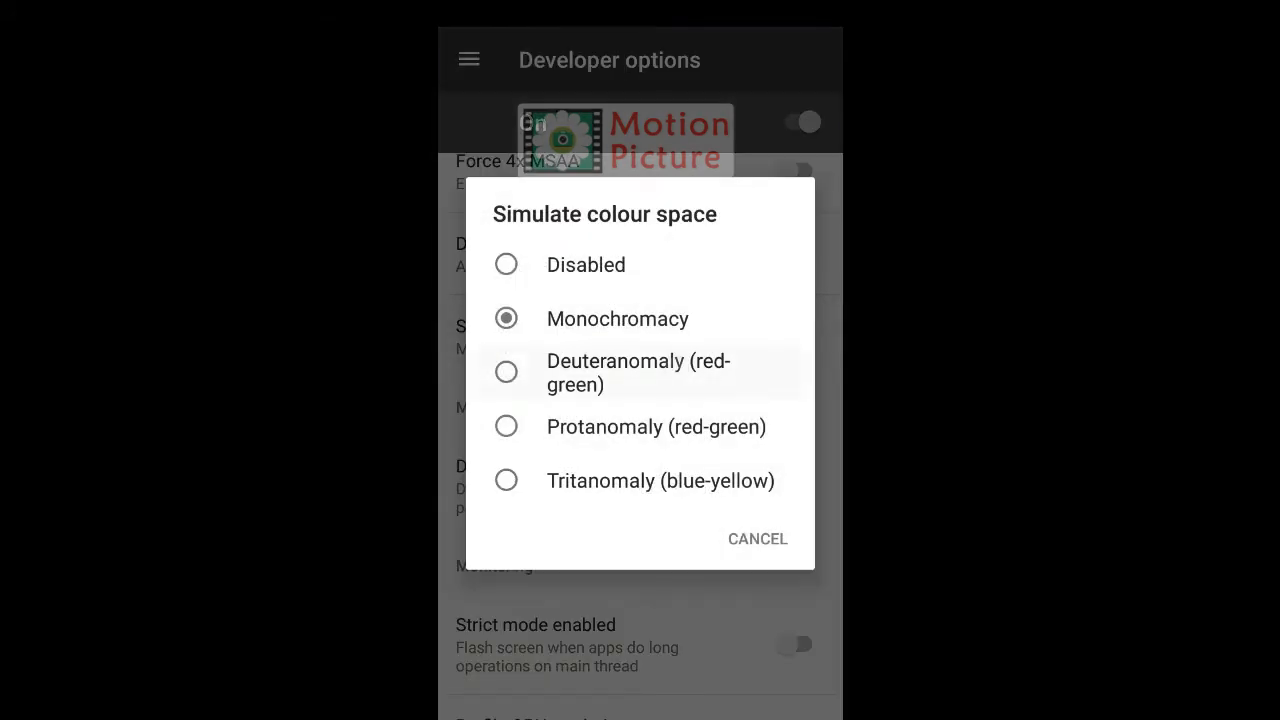
click(636, 372)
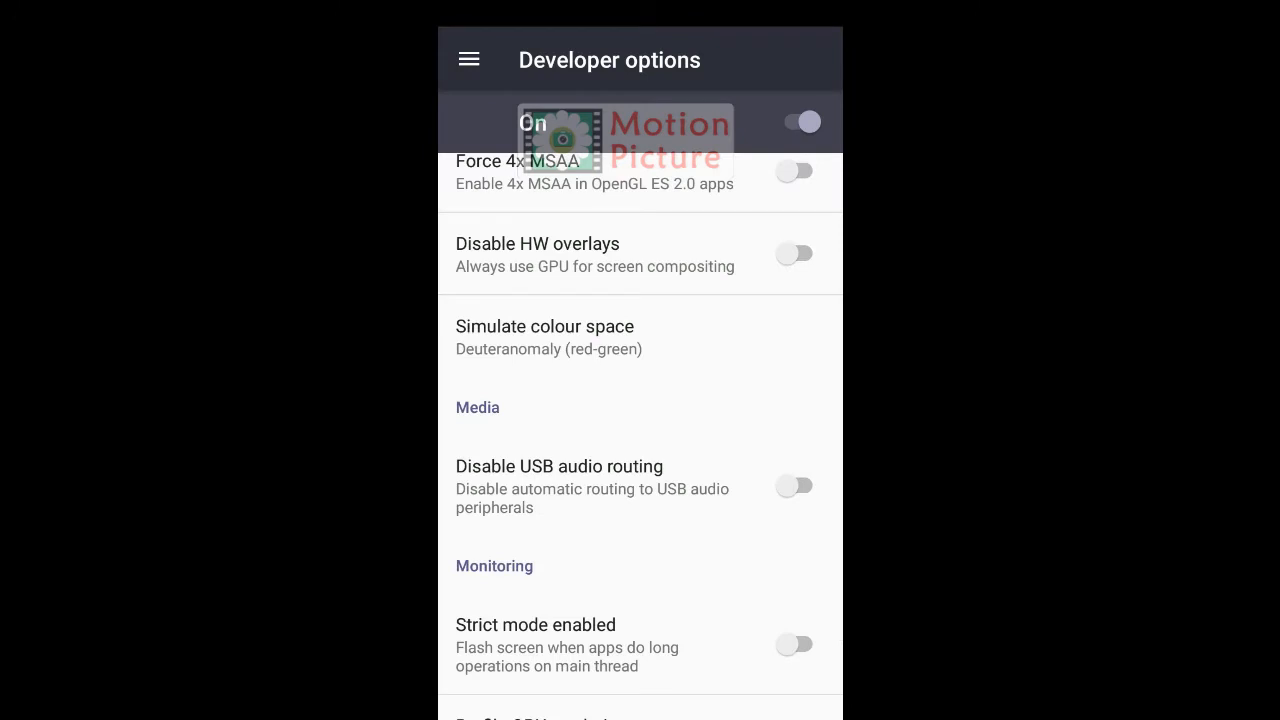
key(Home)
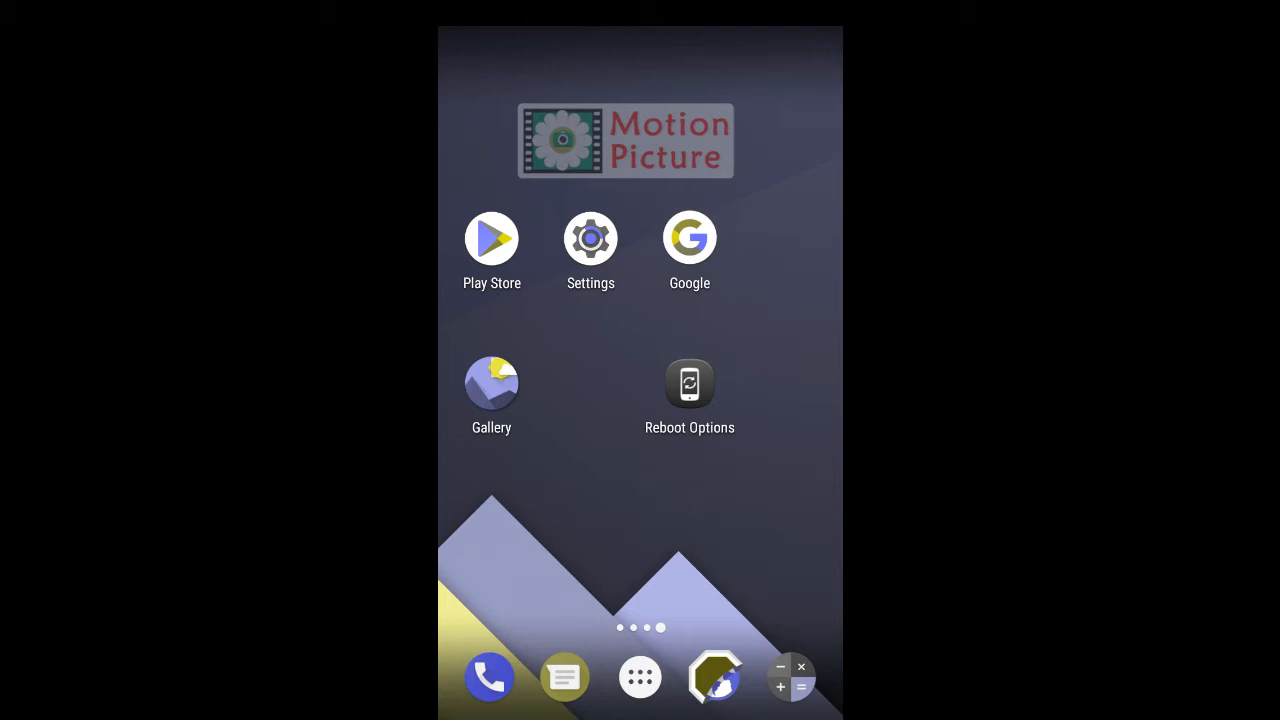
Step: Check the app drawer under the red-green tint, then return to Developer options
click(640, 676)
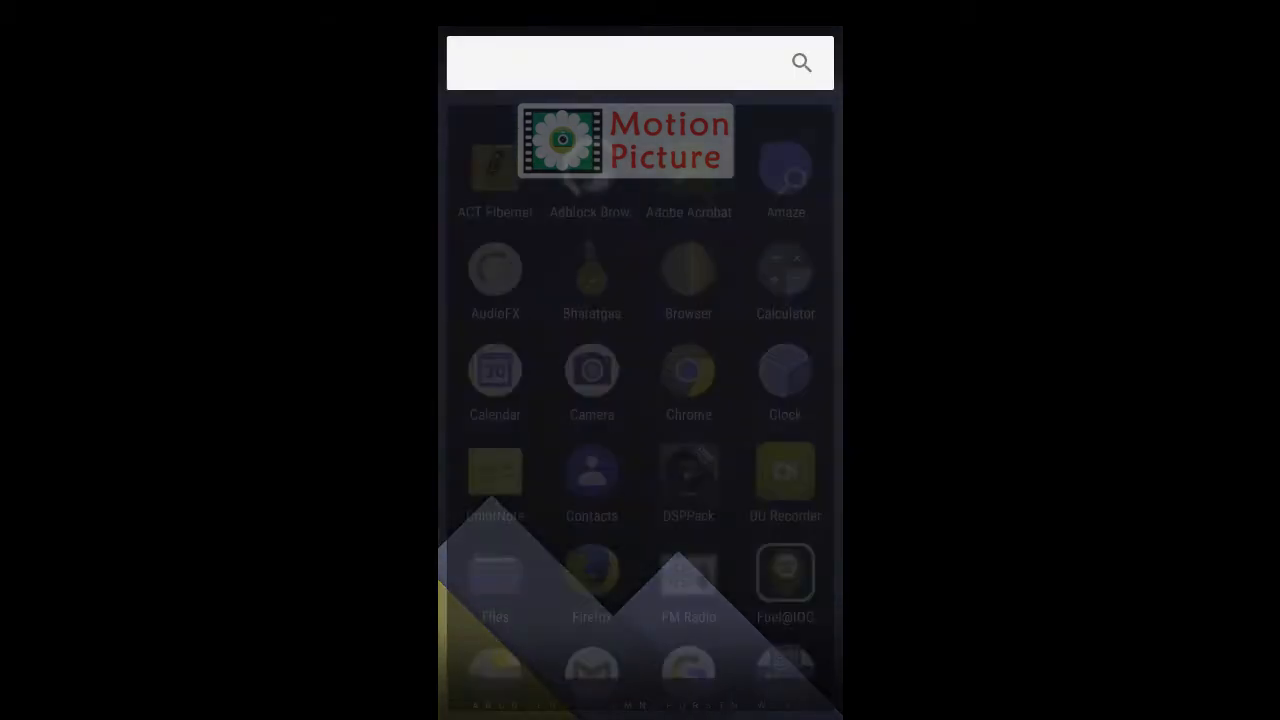
scroll(down, 3)
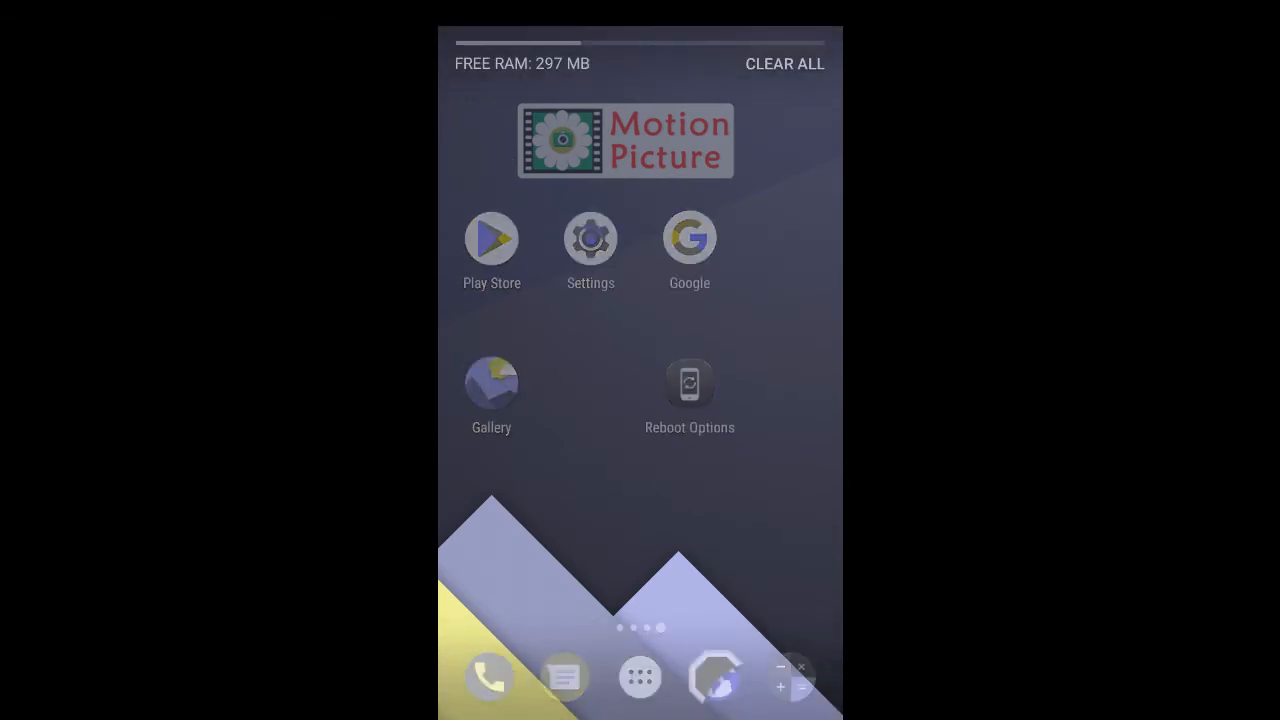
click(590, 238)
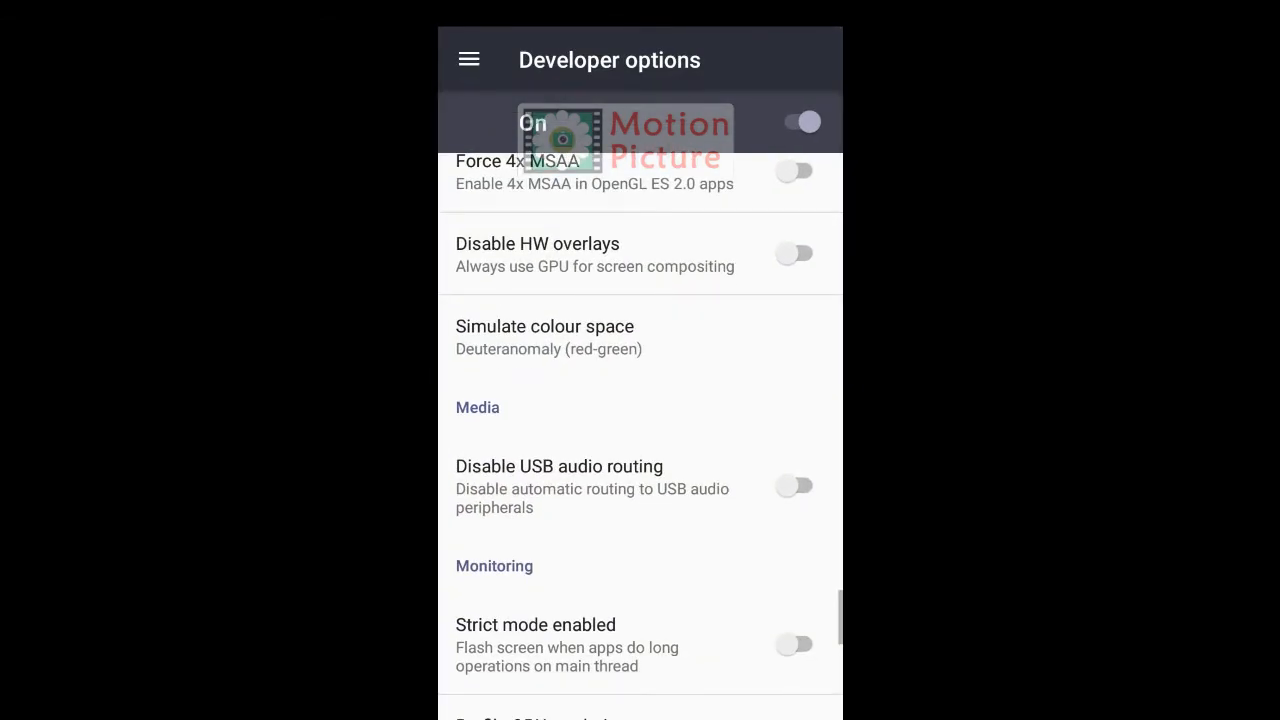
Step: Switch Simulate colour space to Protanomaly (red-green)
click(544, 336)
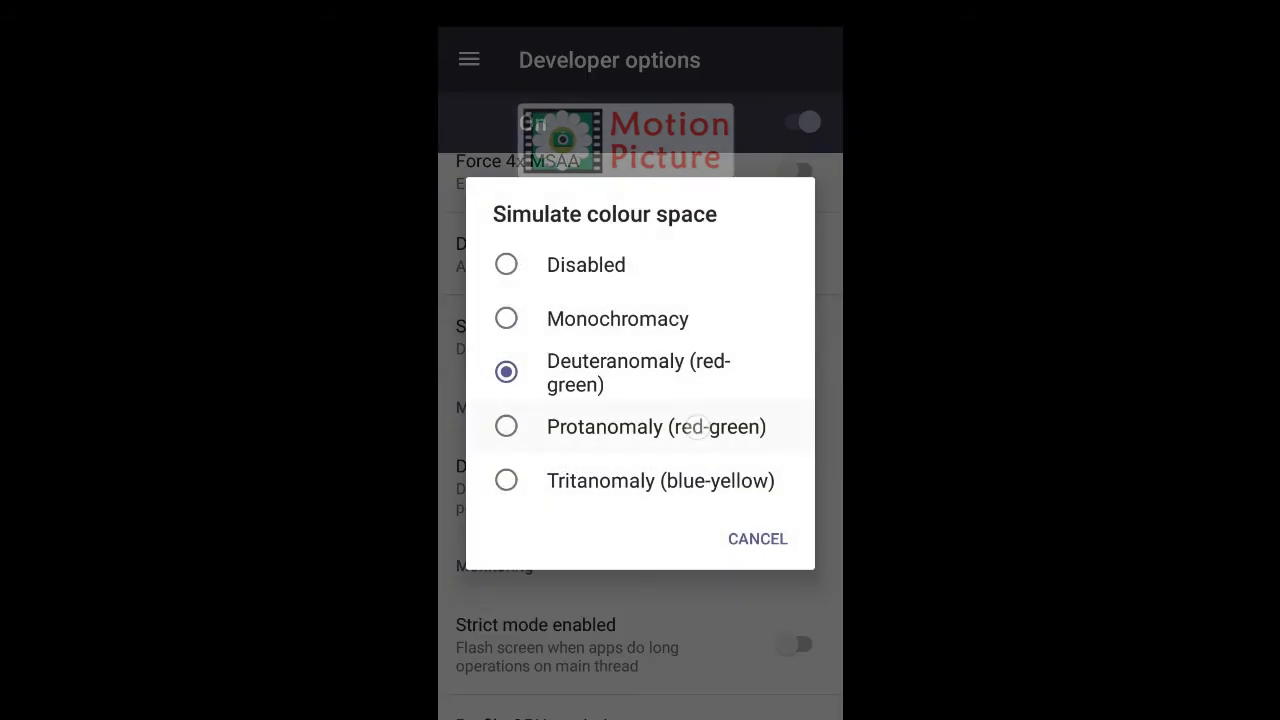
click(506, 426)
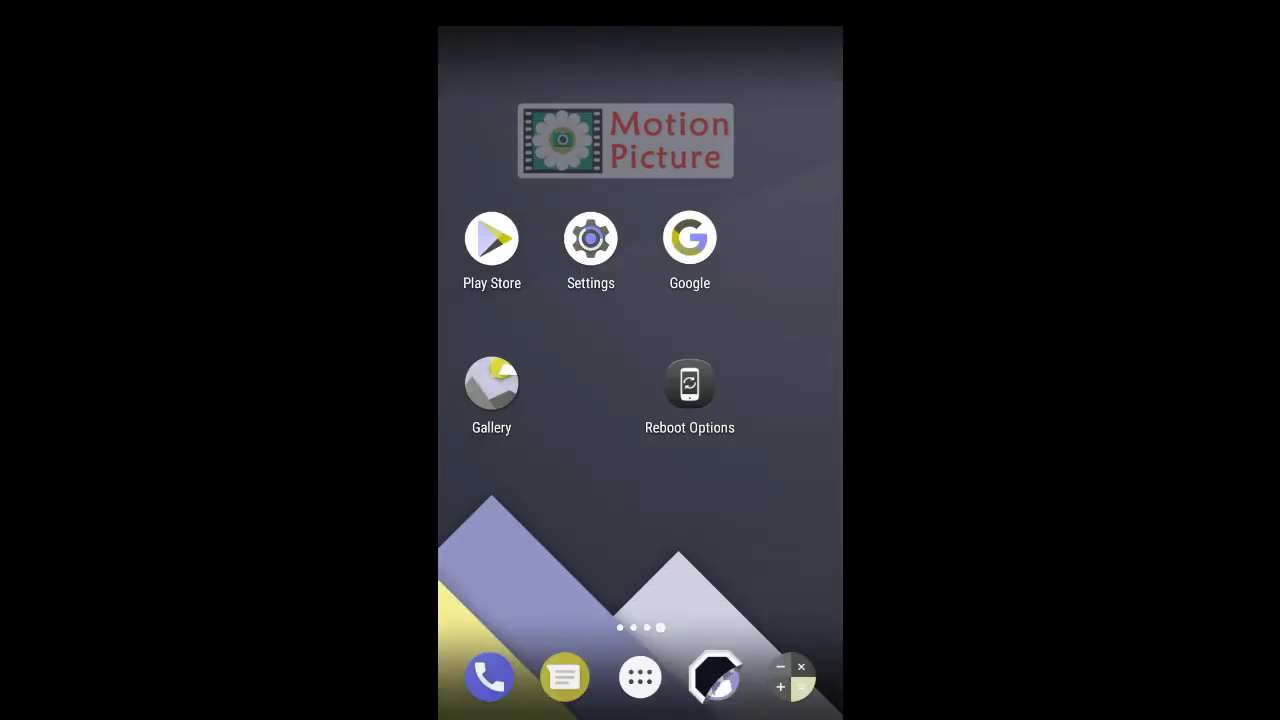
Step: Look at recent apps under the Protanomaly tint and return to the home screen
click(640, 676)
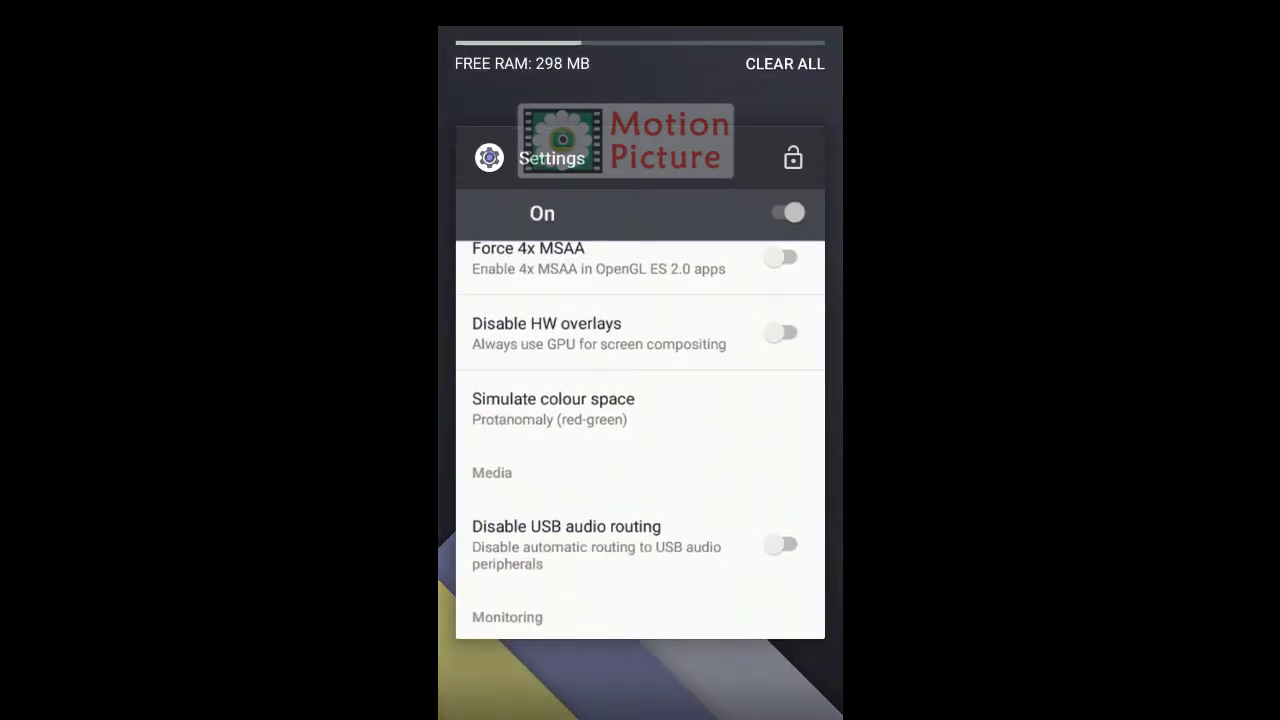
scroll(down, 3)
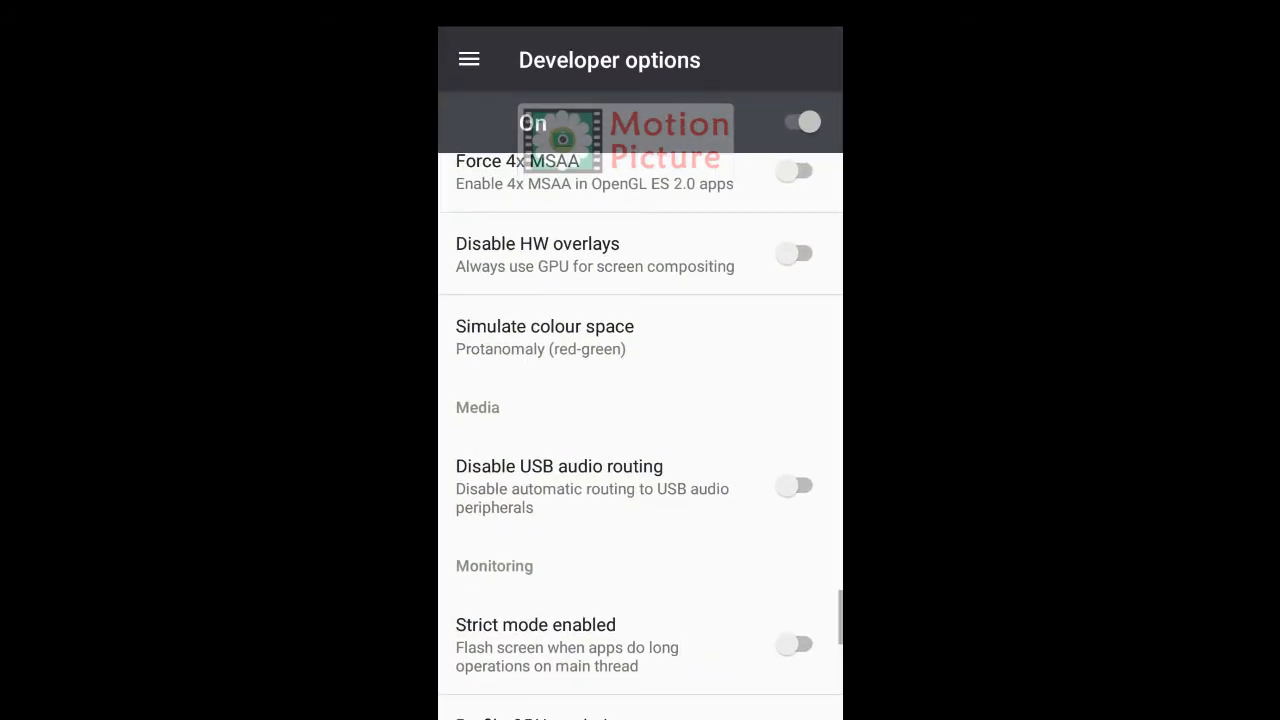
click(544, 336)
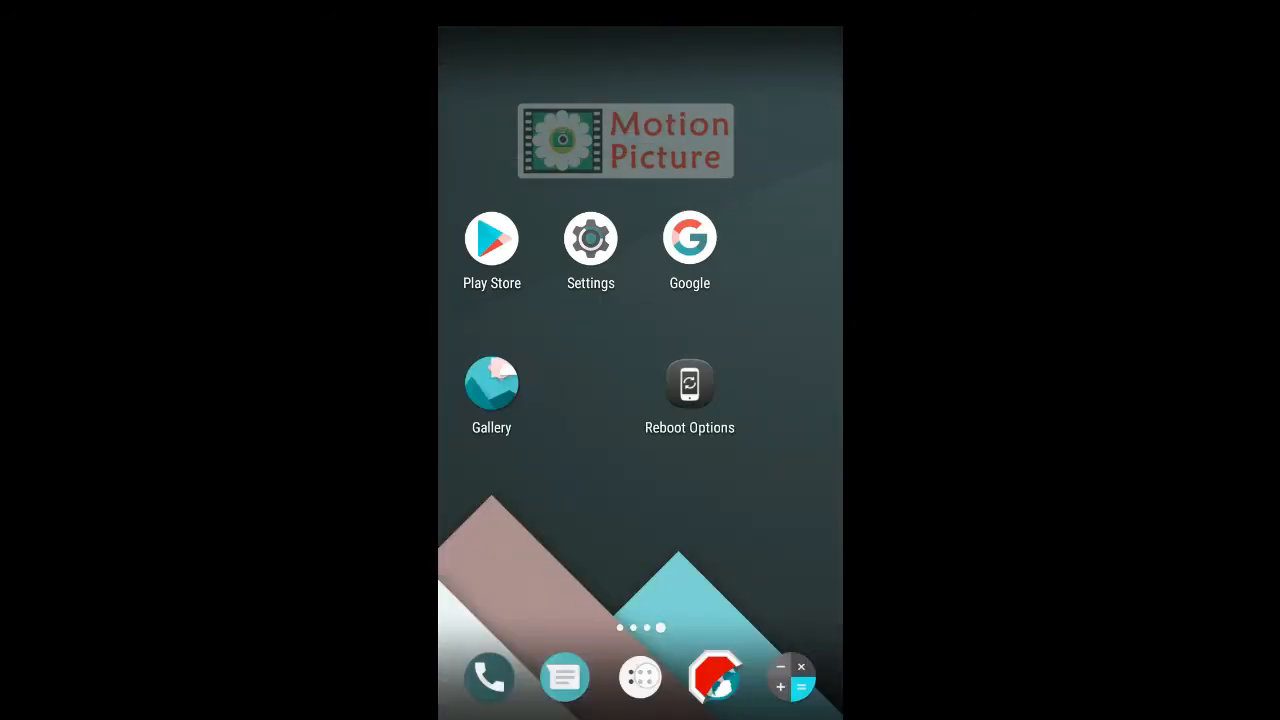
Step: Go to the city-wallpaper home screen holding the Settings app on the other phone
click(640, 676)
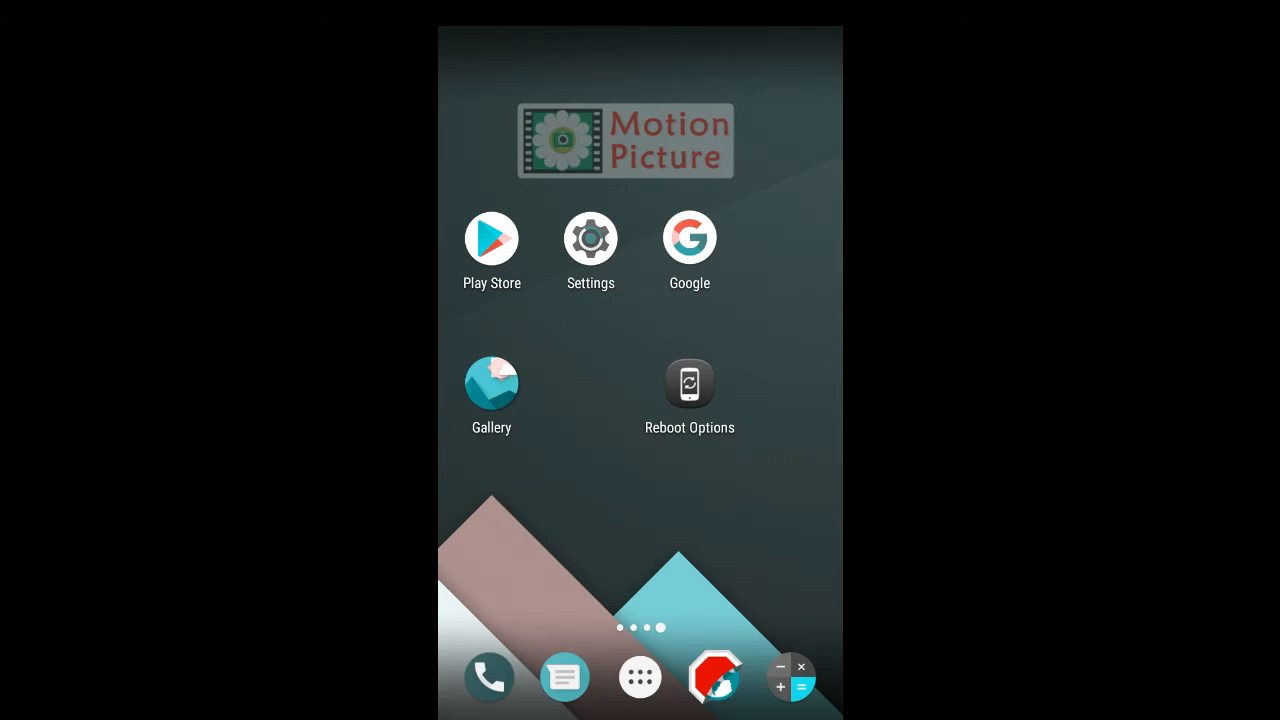
click(688, 384)
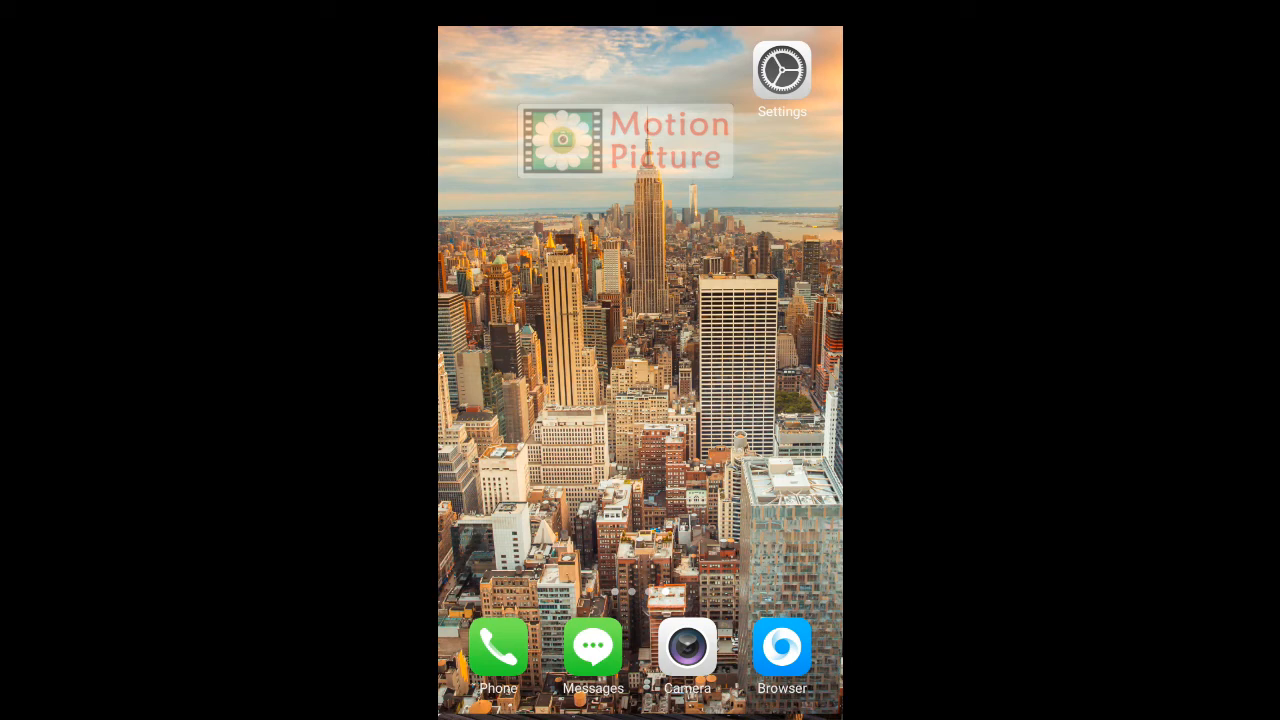
Step: Open ColorOS Settings and reach Developer options via Additional settings
click(782, 72)
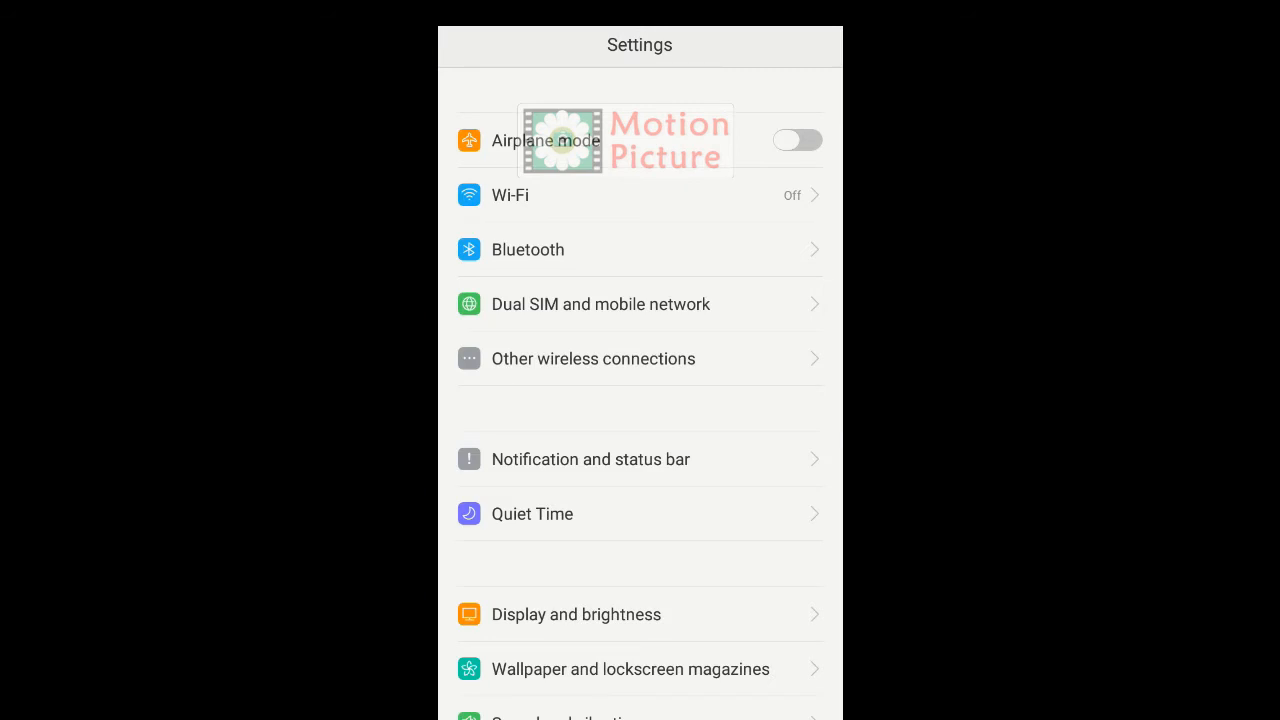
scroll(down, 3)
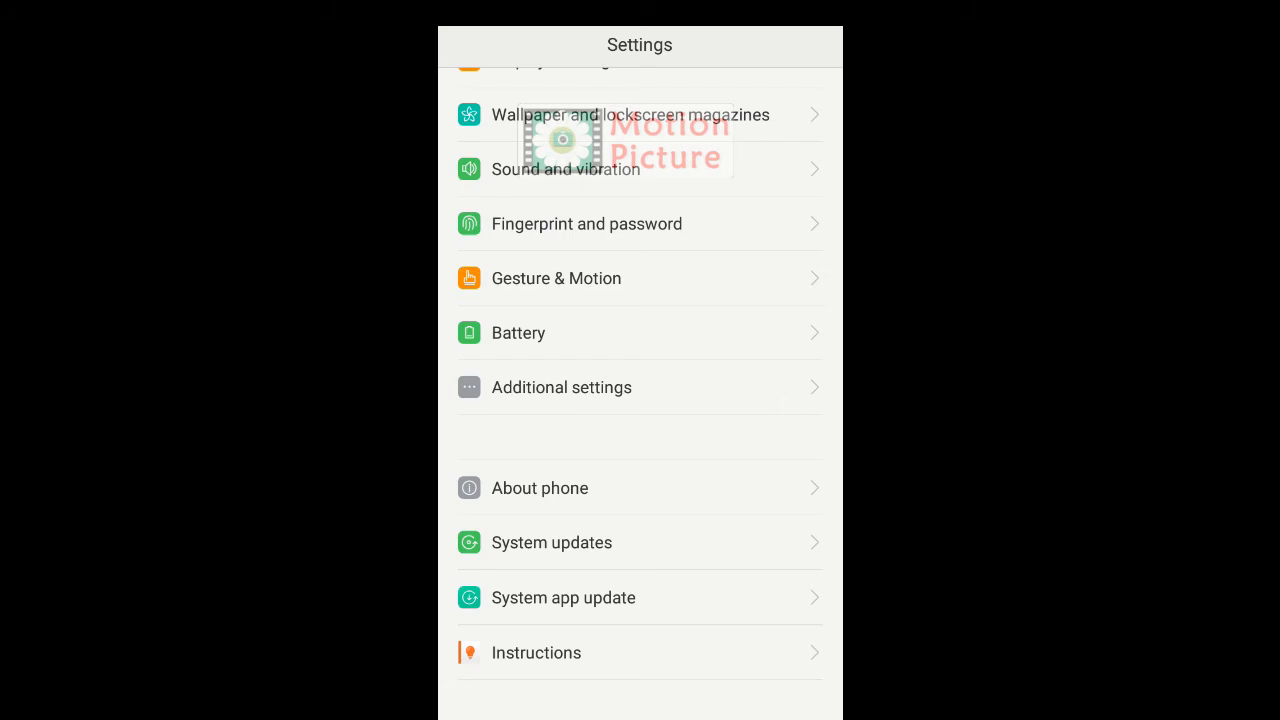
click(540, 488)
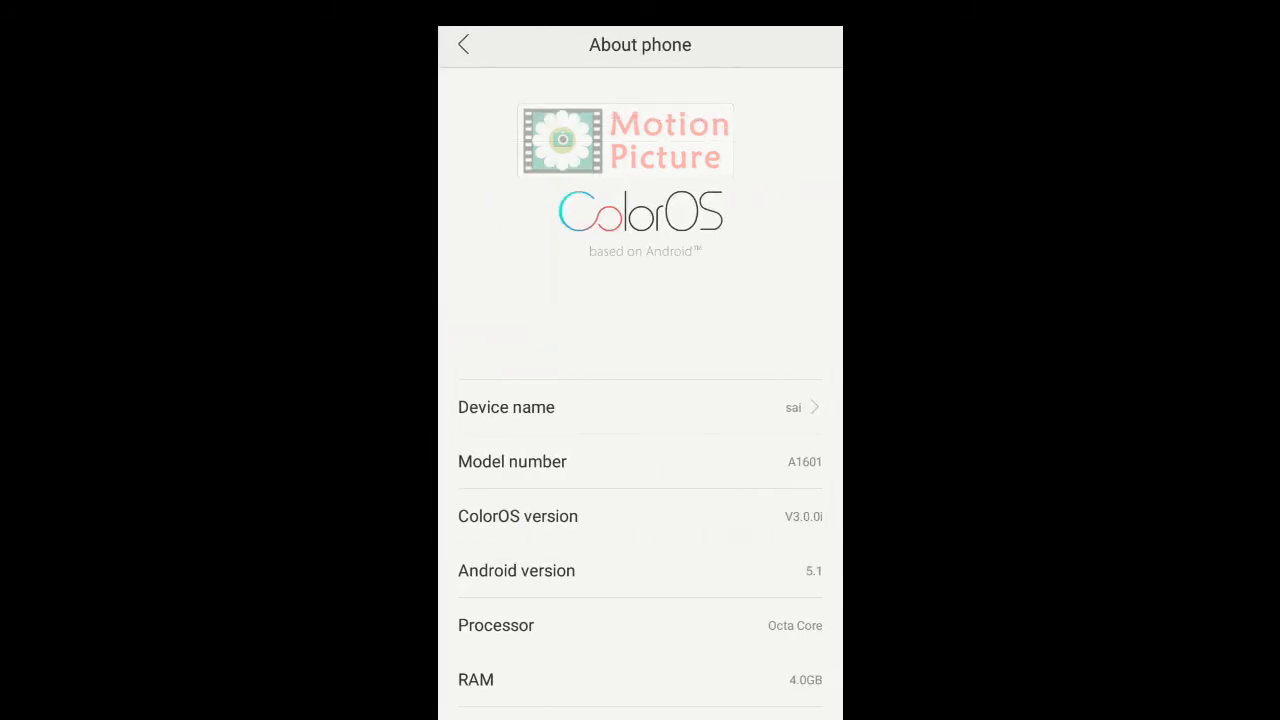
click(640, 570)
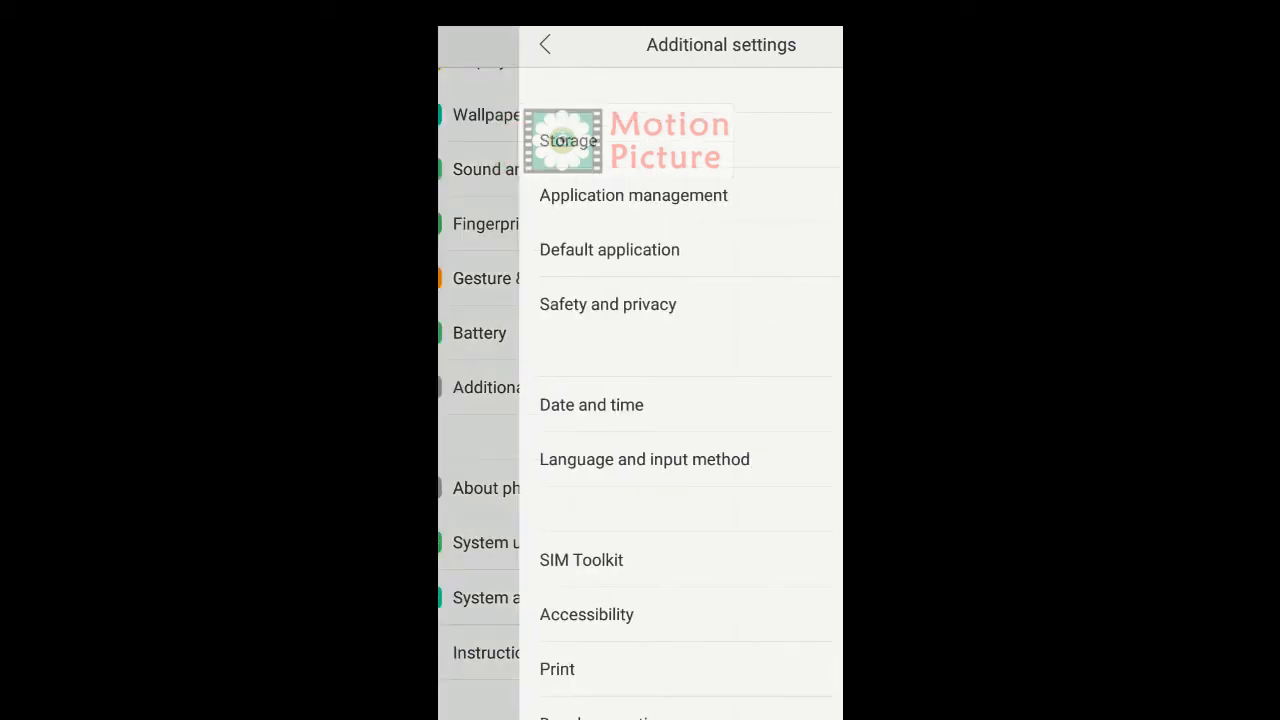
scroll(down, 3)
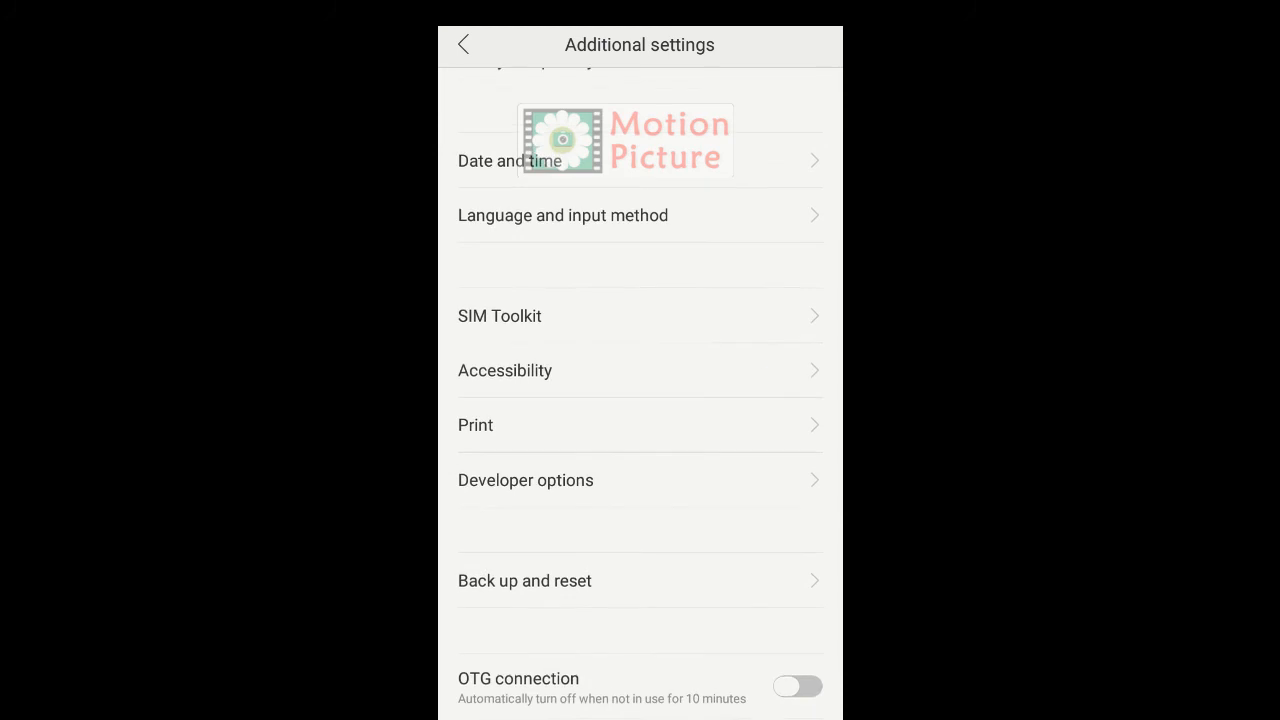
click(524, 480)
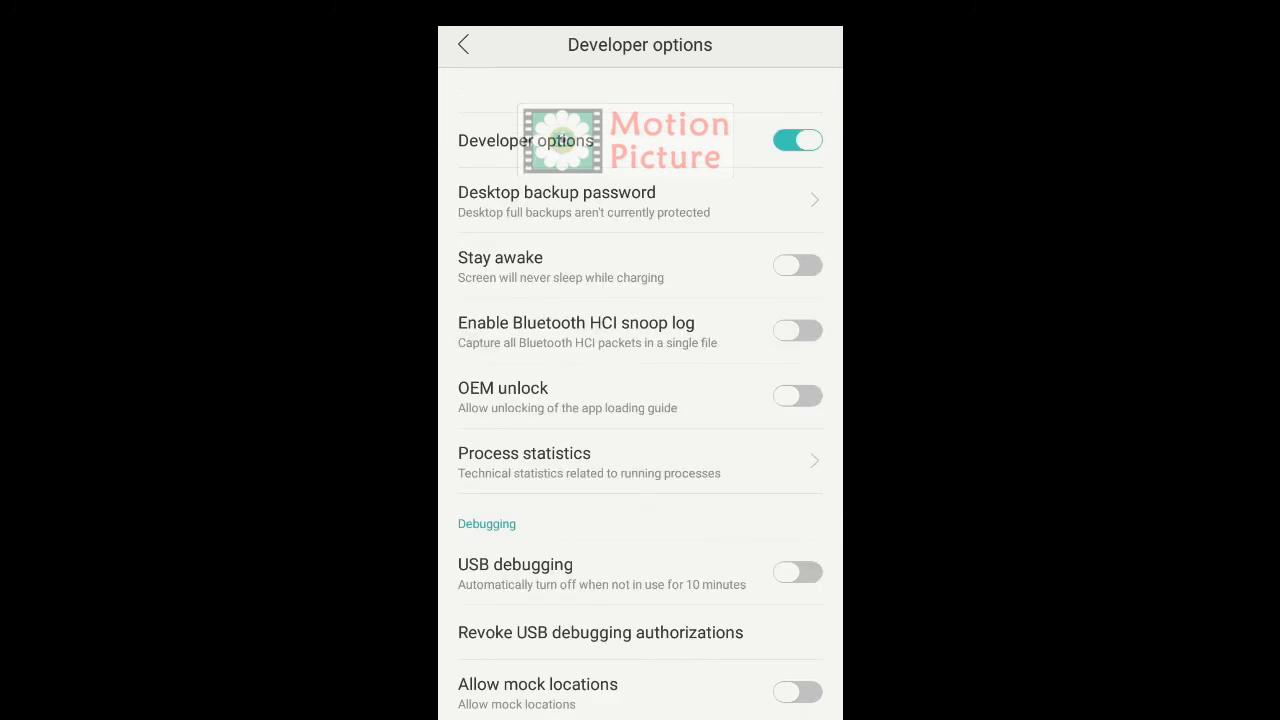
Step: Scroll Developer options down to Simulate colour space, currently Disabled
scroll(down, 3)
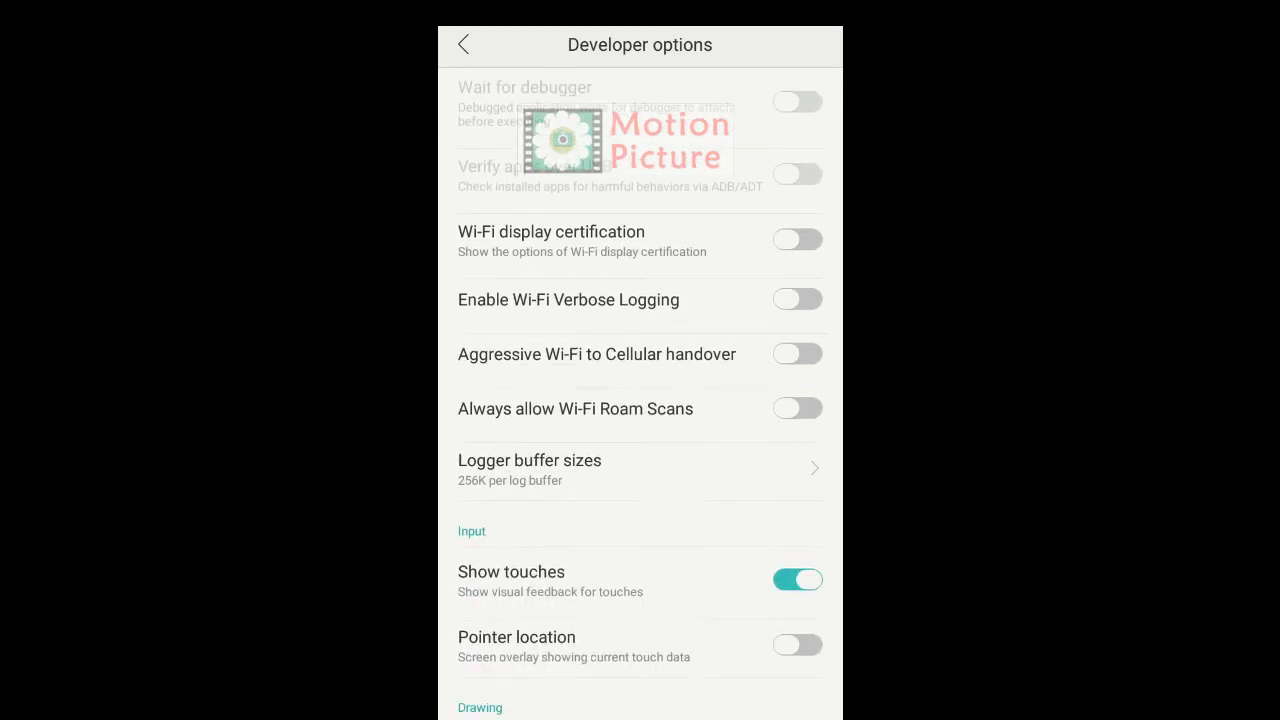
scroll(down, 3)
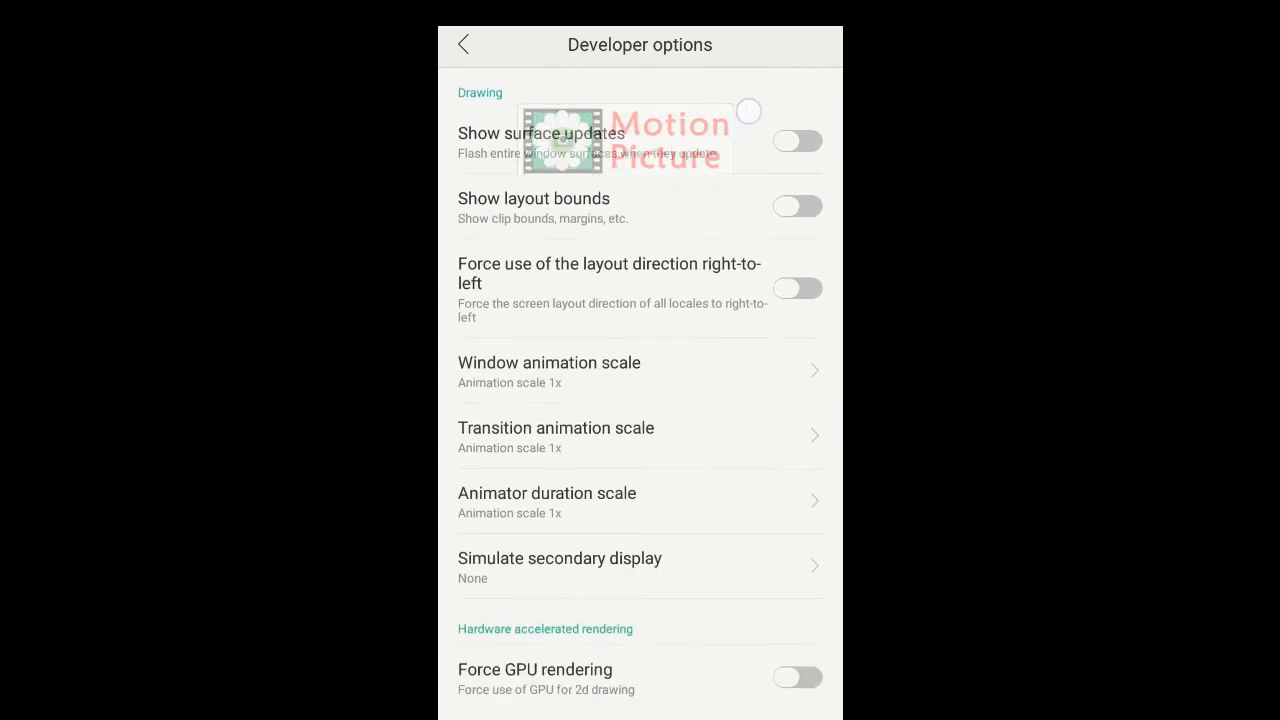
scroll(down, 3)
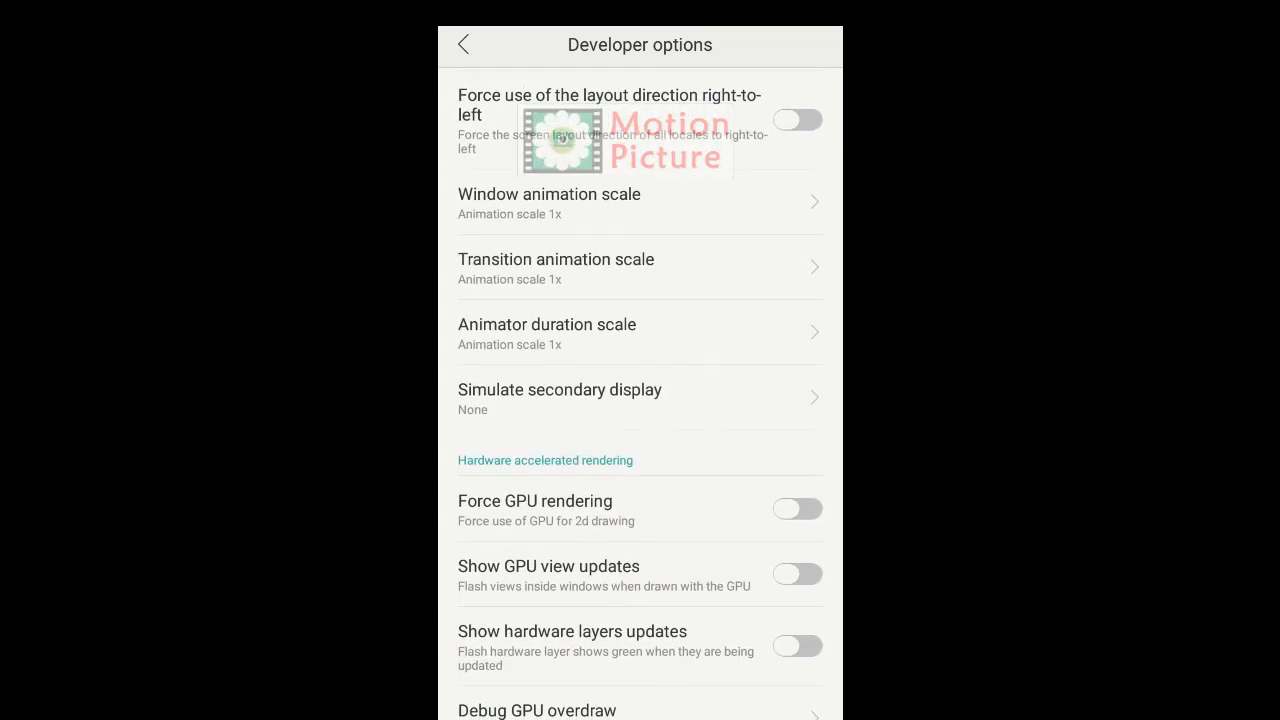
scroll(down, 3)
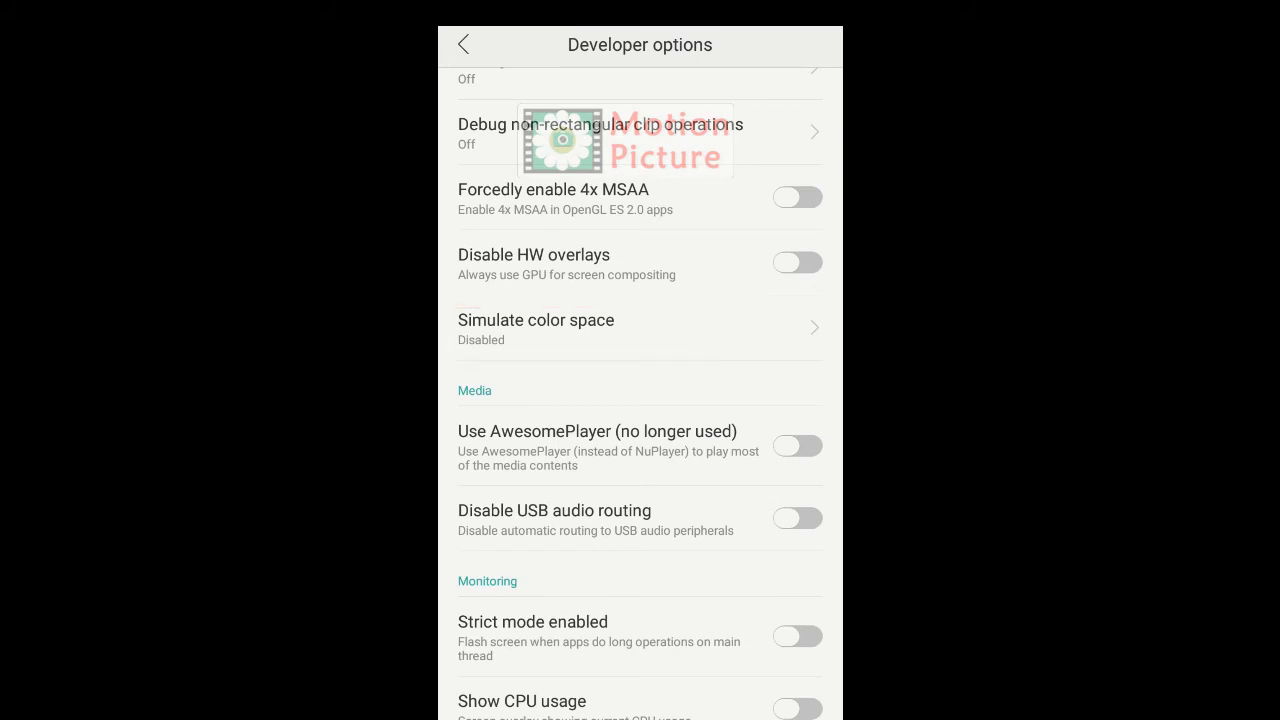
Step: Set ColorOS Simulate colour space to Monochromacy for a greyscale display
click(536, 328)
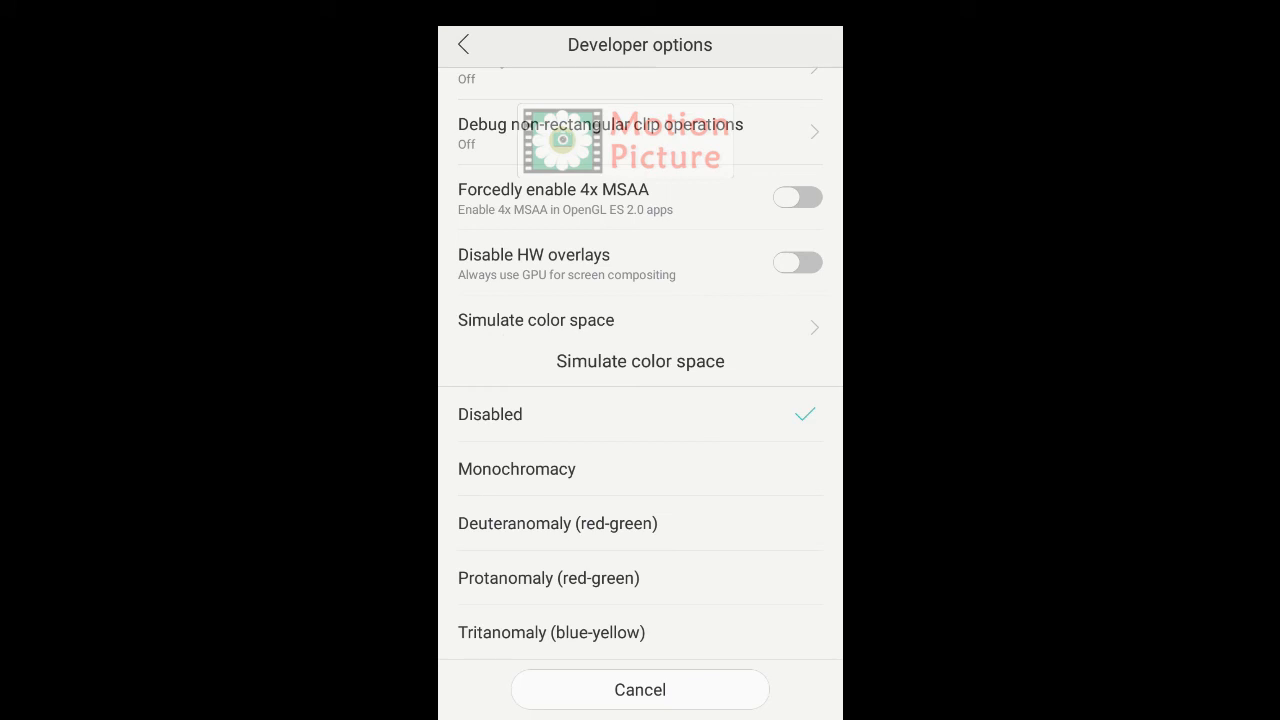
click(516, 468)
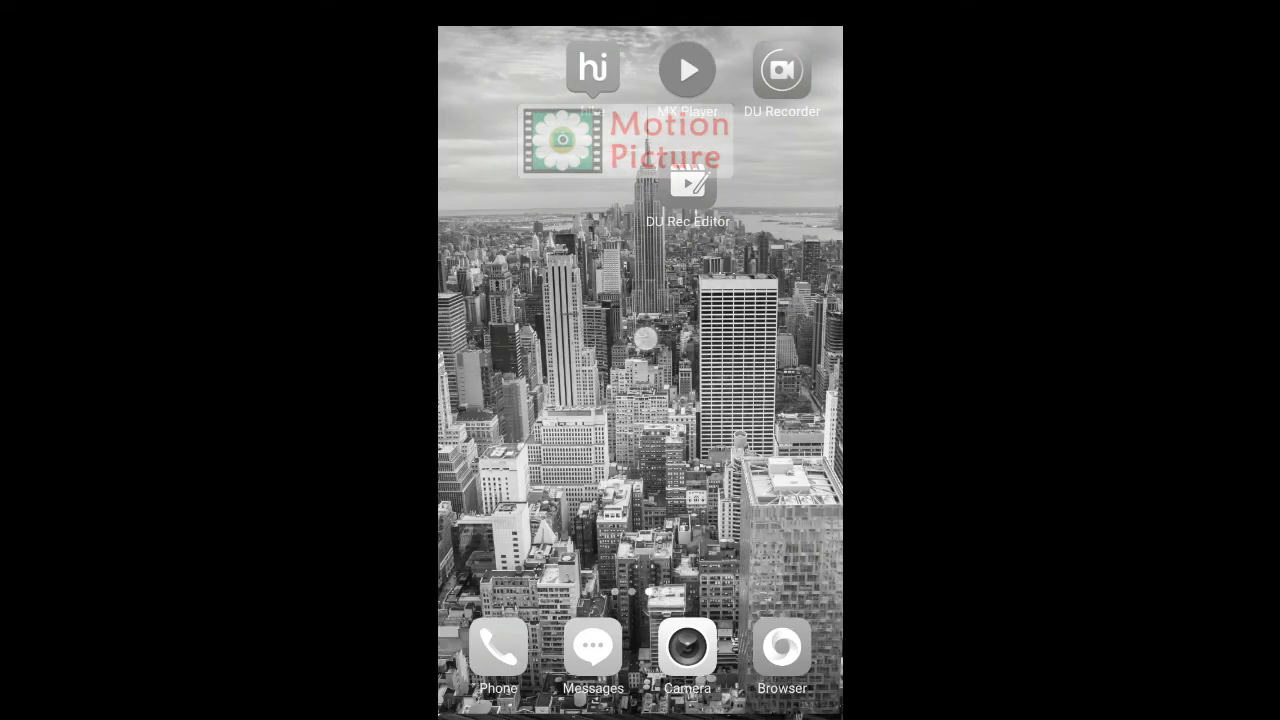
Step: Swipe through the home screens to see everything rendered in greyscale
scroll(left, 3)
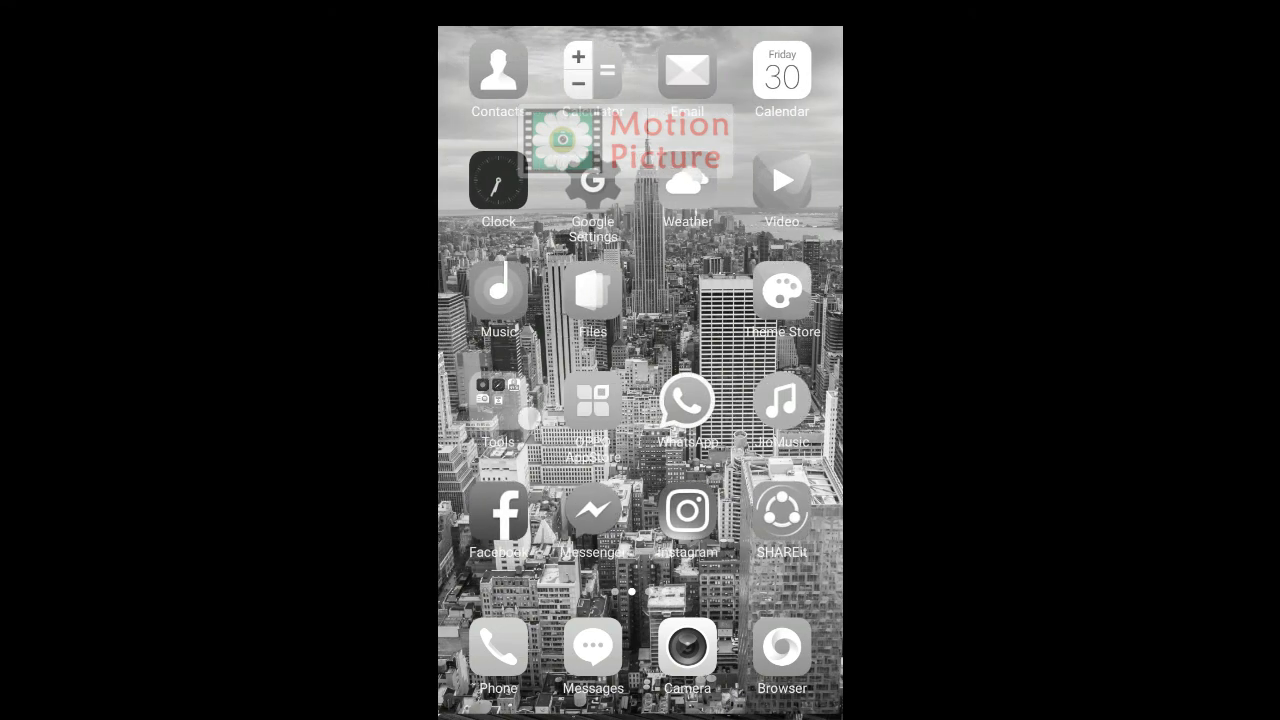
scroll(left, 3)
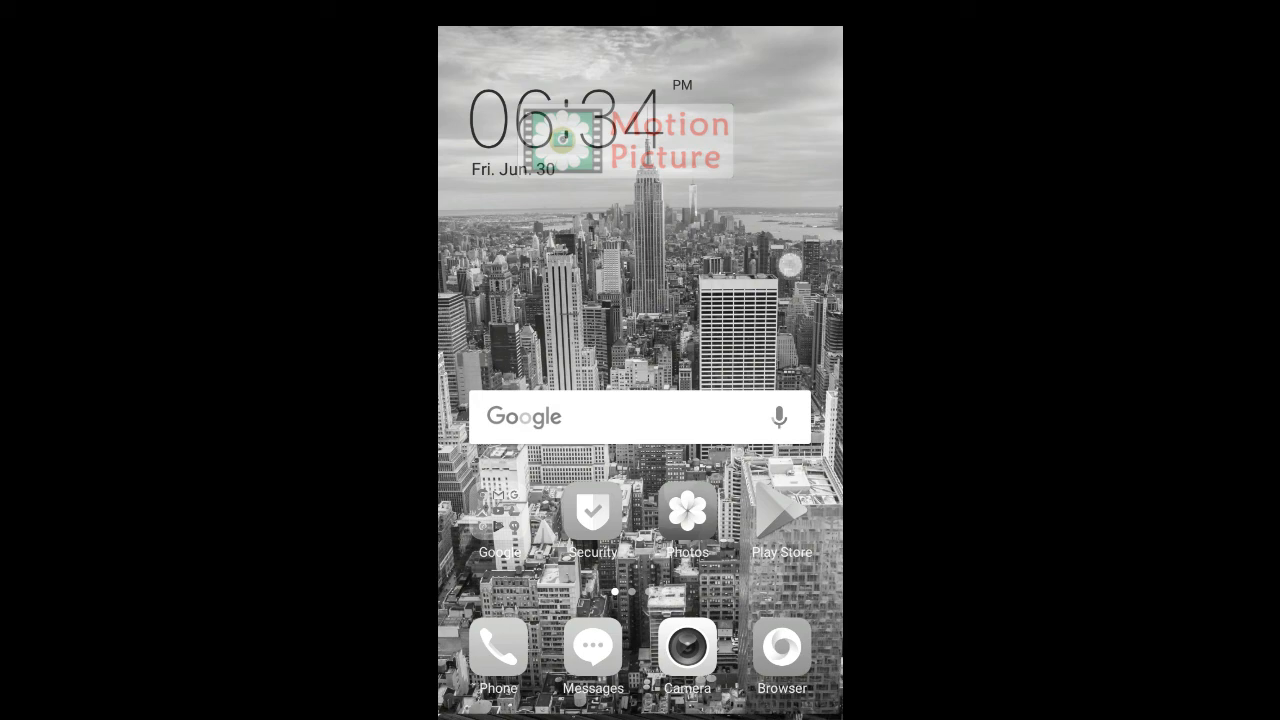
scroll(left, 3)
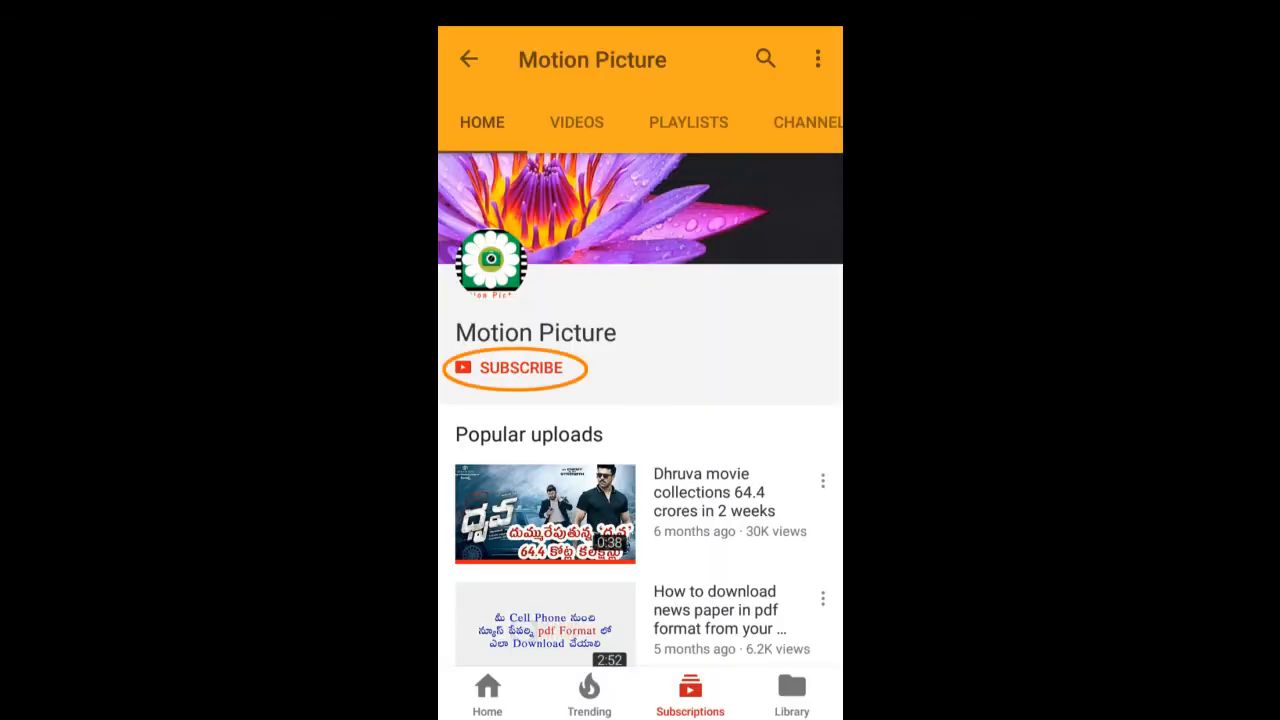
Step: From home, open the QR scanner and follow the scanned link to the Motion Picture YouTube channel
click(520, 368)
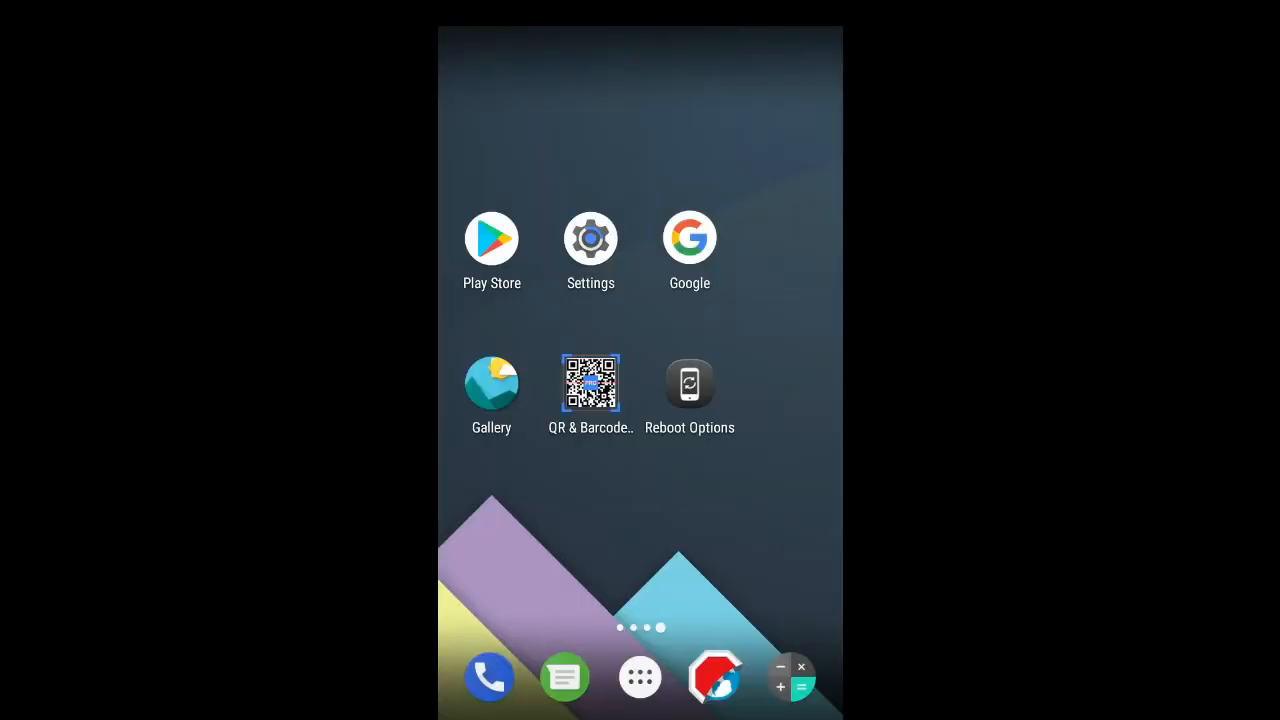
click(590, 384)
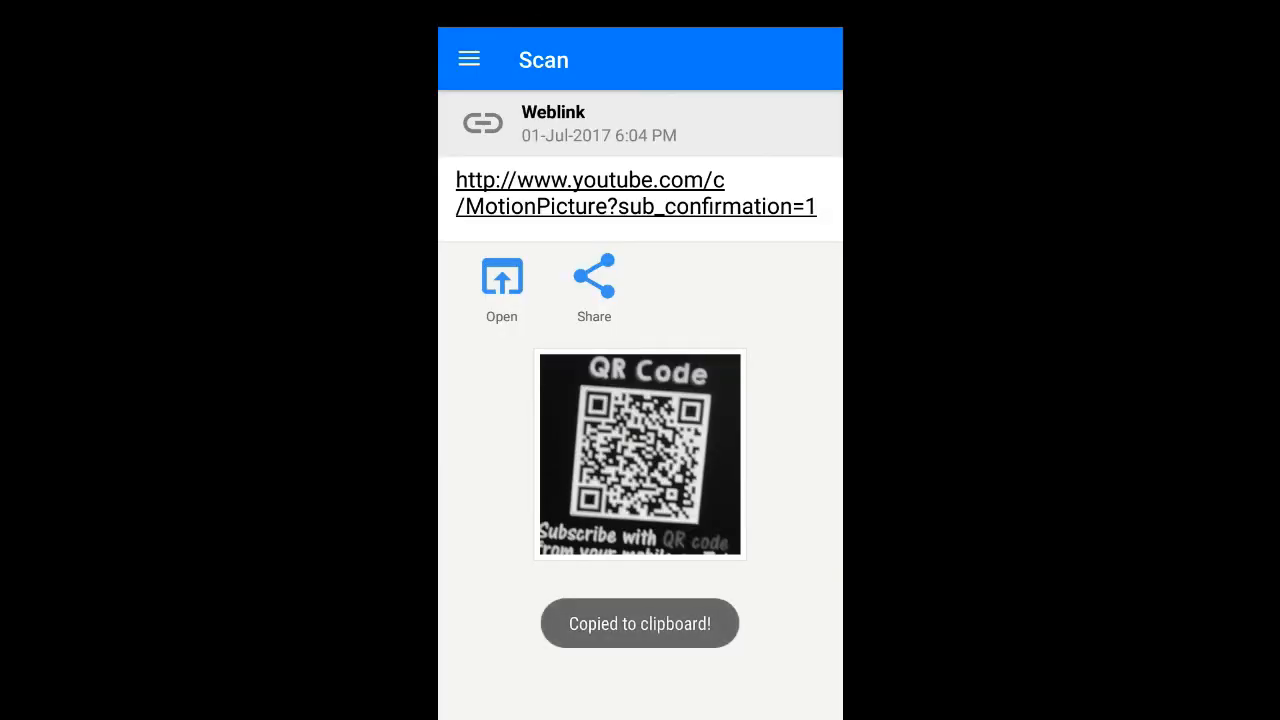
click(500, 284)
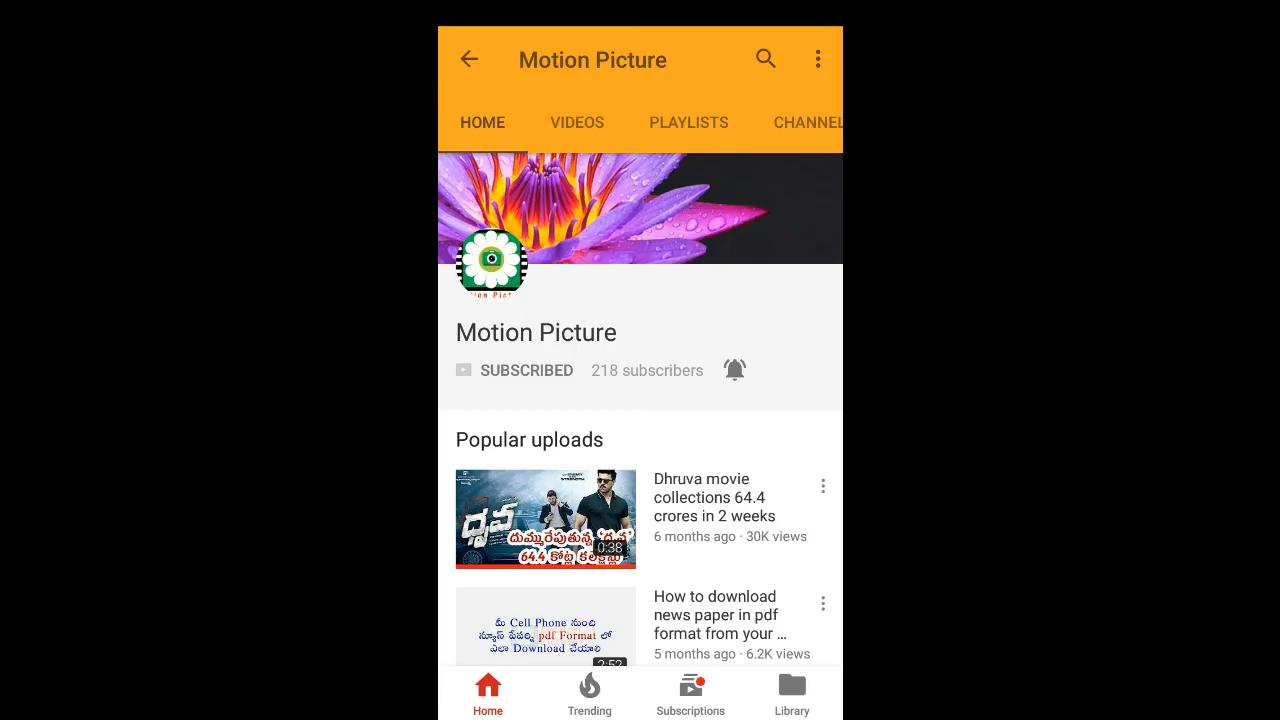